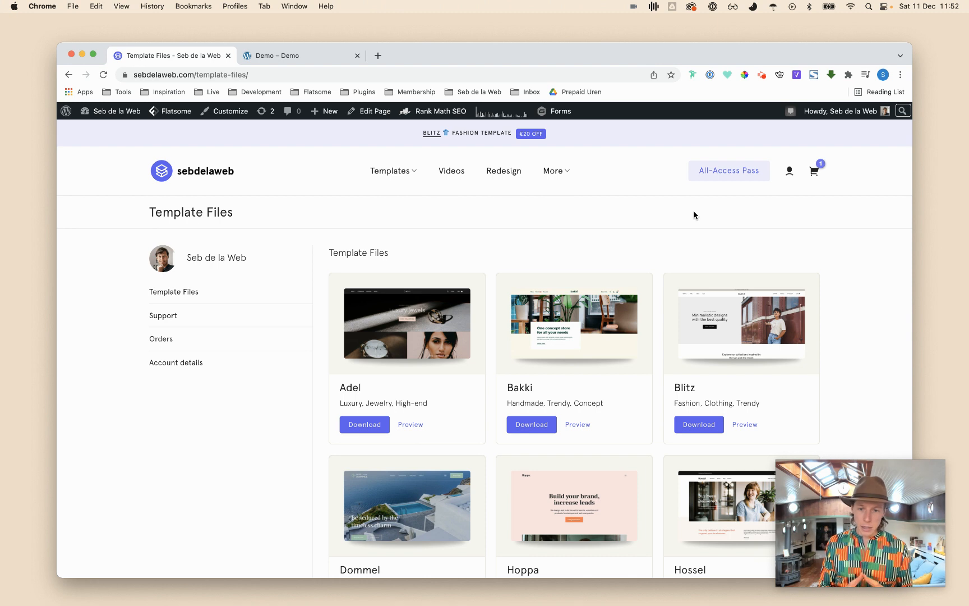
pyautogui.moveTo(713, 243)
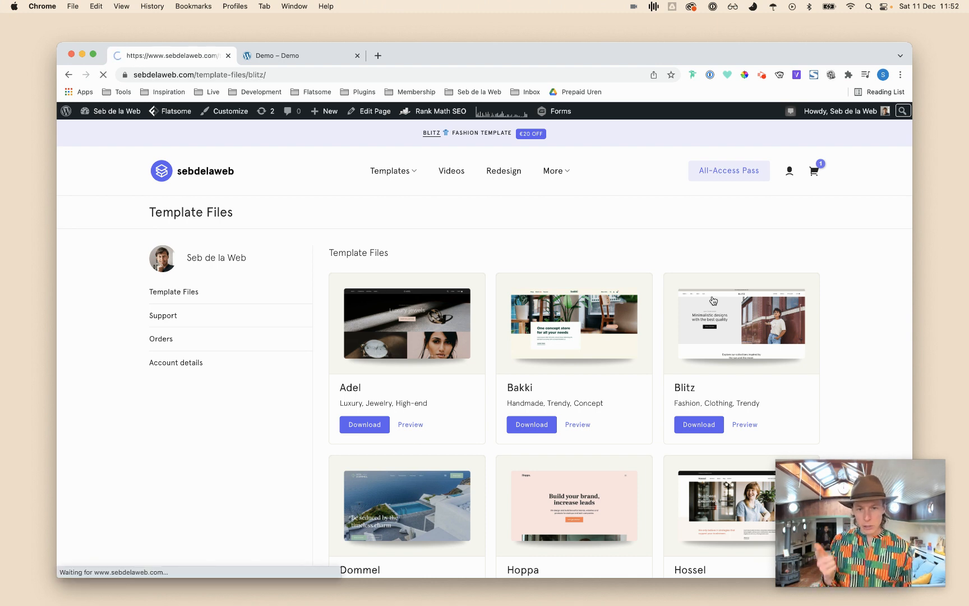
# Open the Blitz template's files page, scroll its setup steps, and switch to the demo site.
pyautogui.click(698, 424)
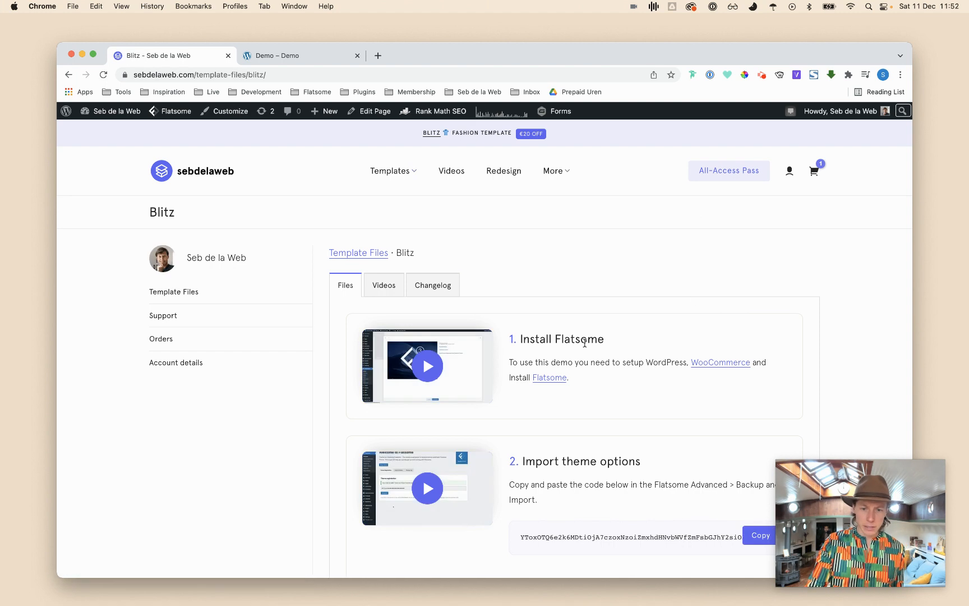
pyautogui.scroll(-3)
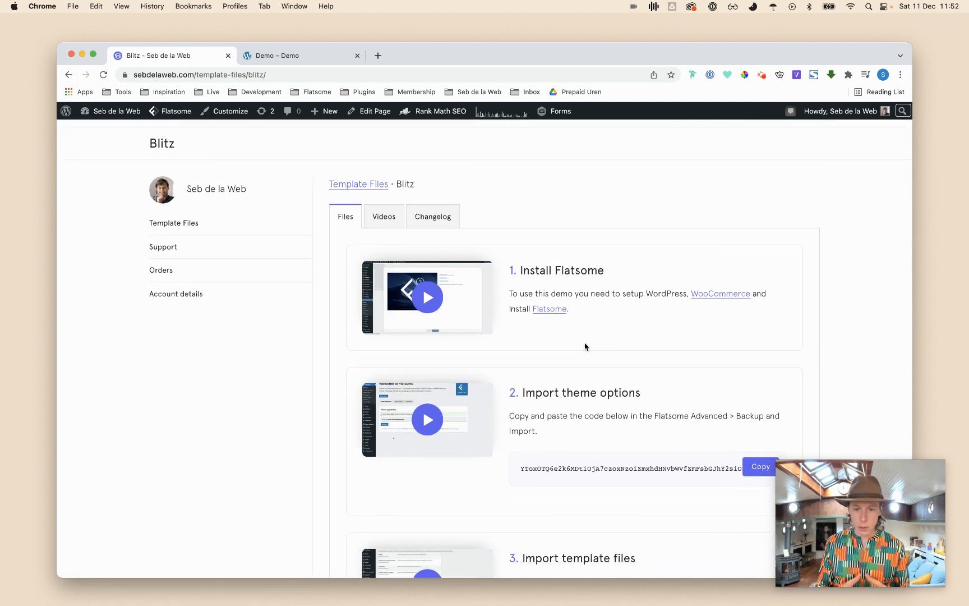
pyautogui.moveTo(576, 394)
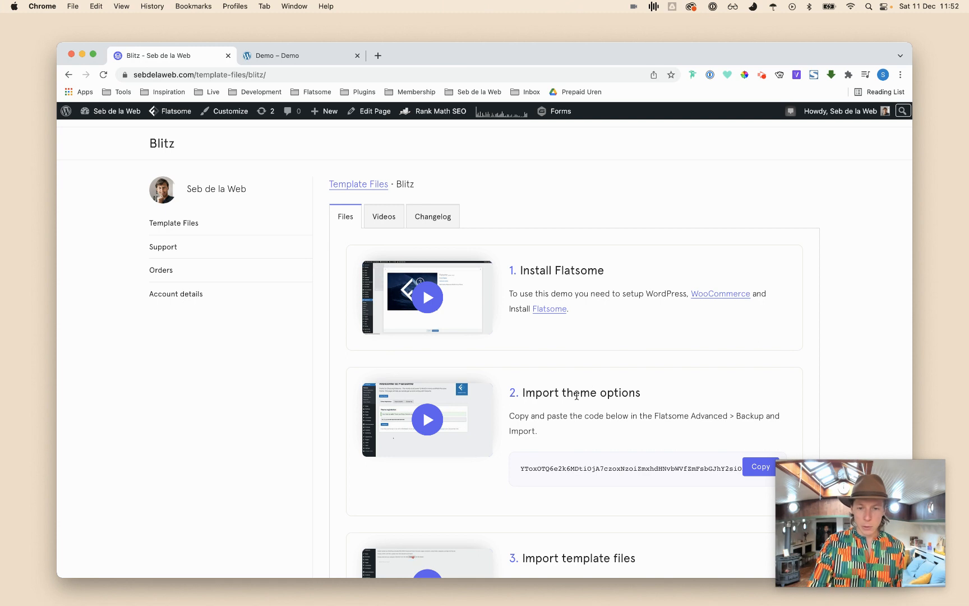
pyautogui.click(301, 55)
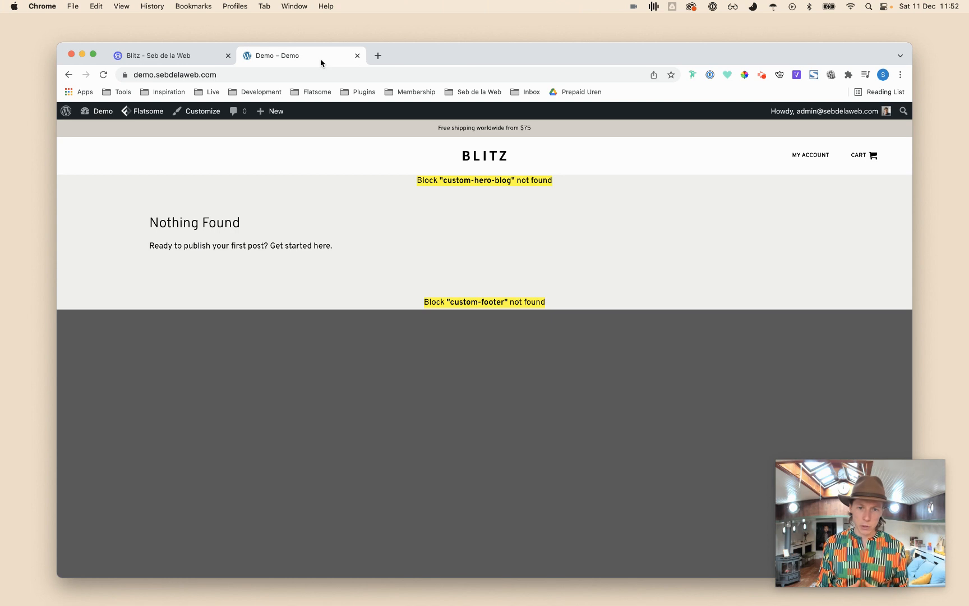
pyautogui.moveTo(459, 181)
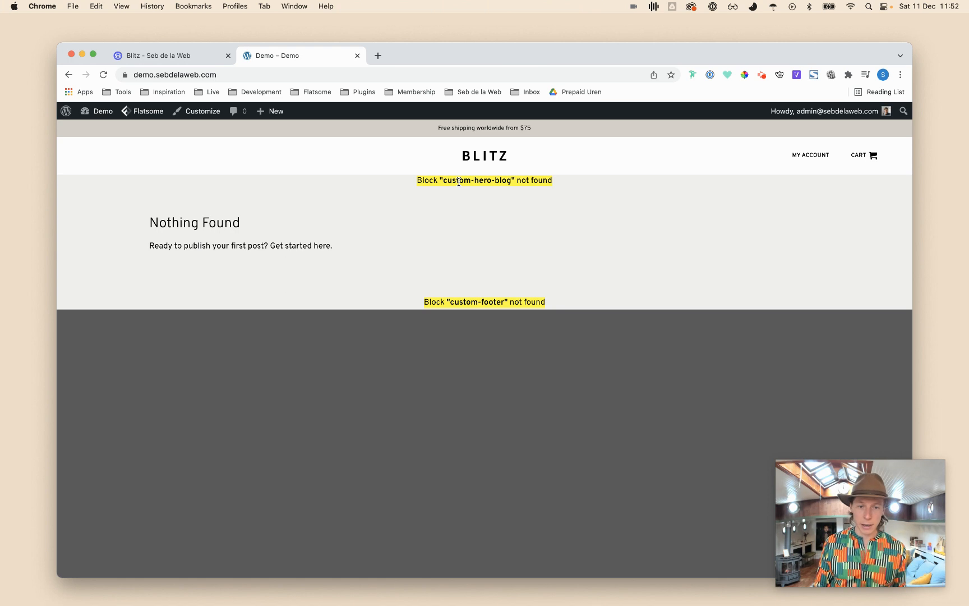
pyautogui.moveTo(307, 117)
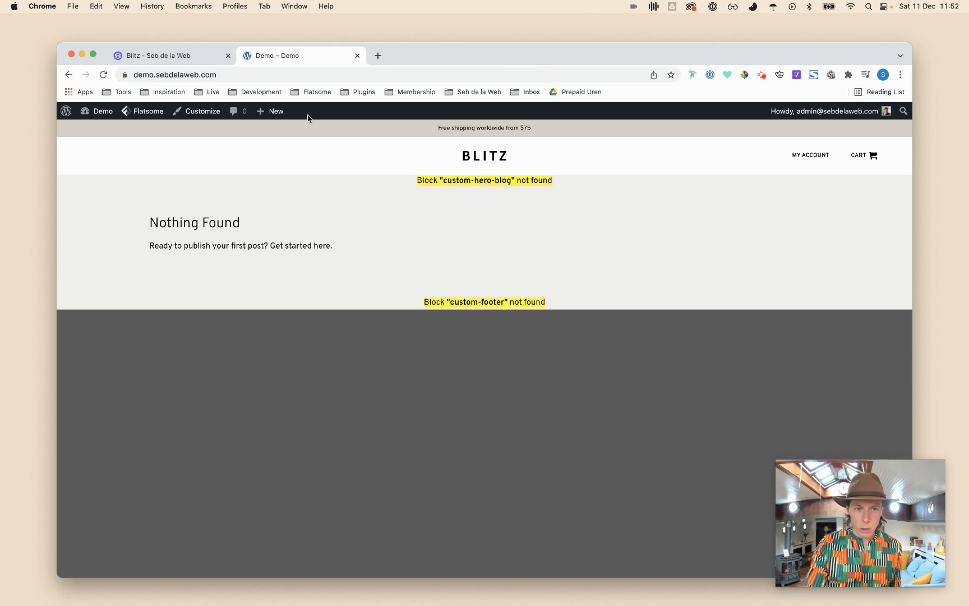
# Return from the demo site's front page to the Blitz template files tab.
pyautogui.click(163, 55)
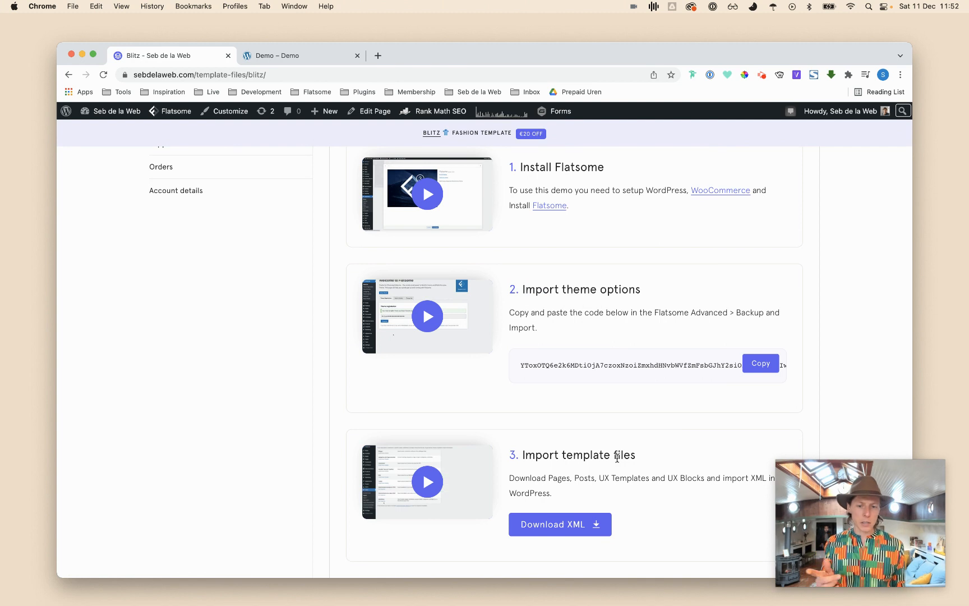
pyautogui.moveTo(608, 539)
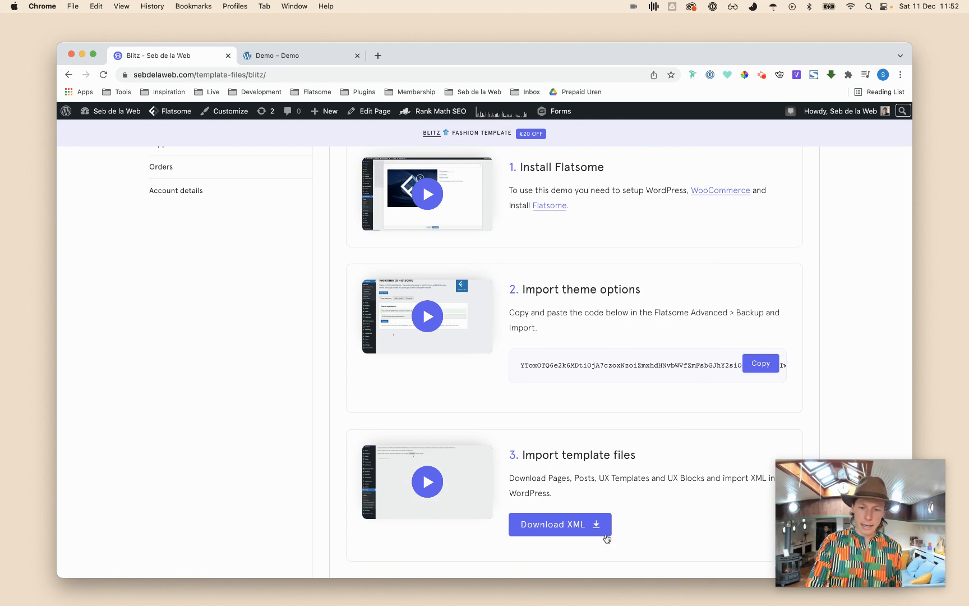
# Download the Blitz template XML file, then go back to the demo site.
pyautogui.click(559, 524)
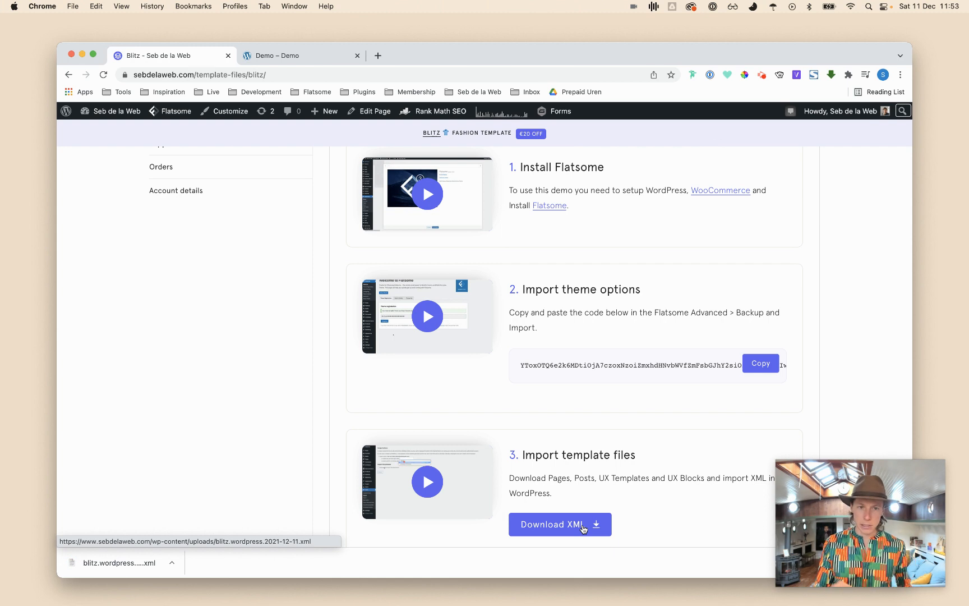
pyautogui.click(277, 55)
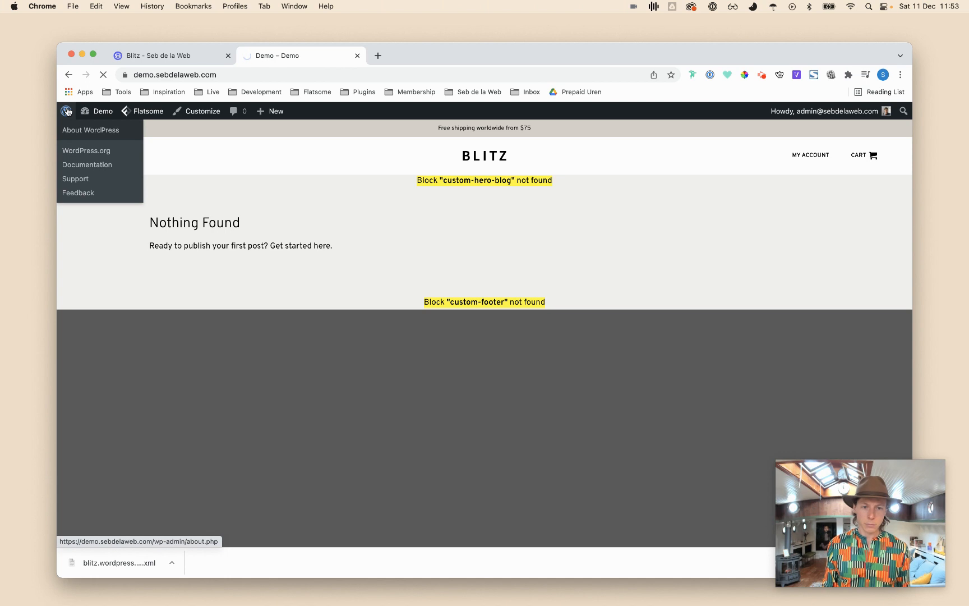
# Install the WordPress importer from the demo site's Tools > Import page.
pyautogui.click(90, 129)
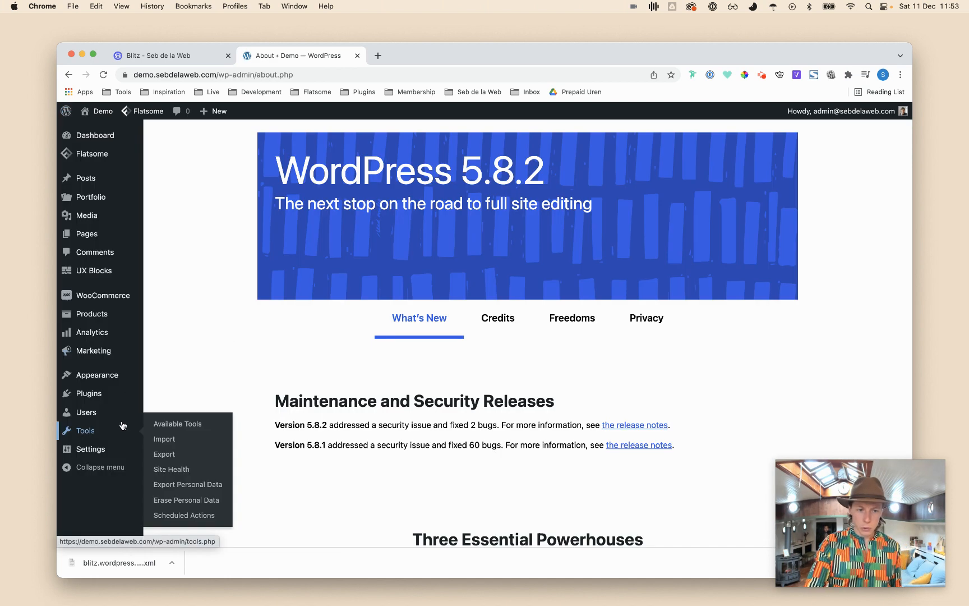
pyautogui.click(164, 439)
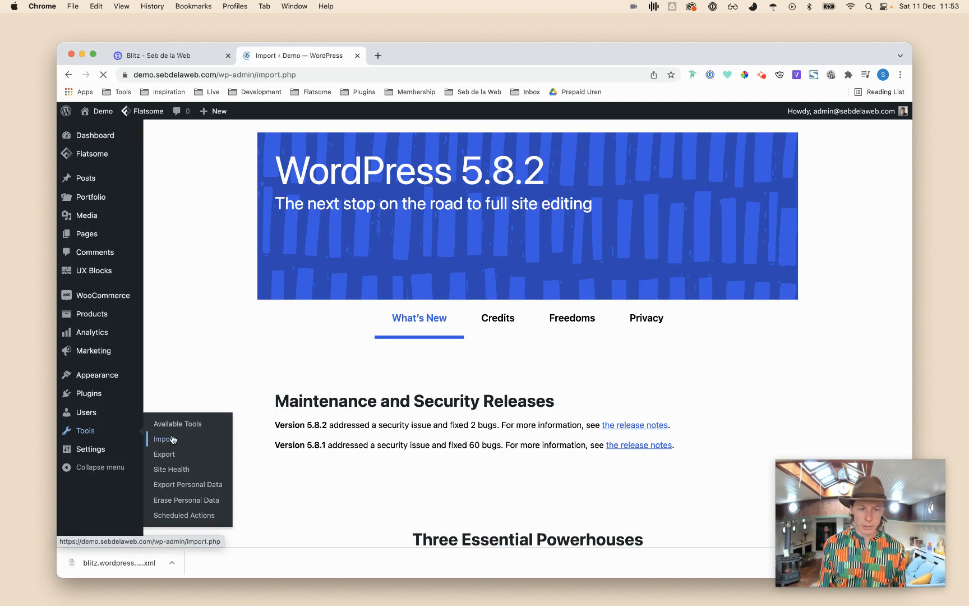
pyautogui.click(165, 438)
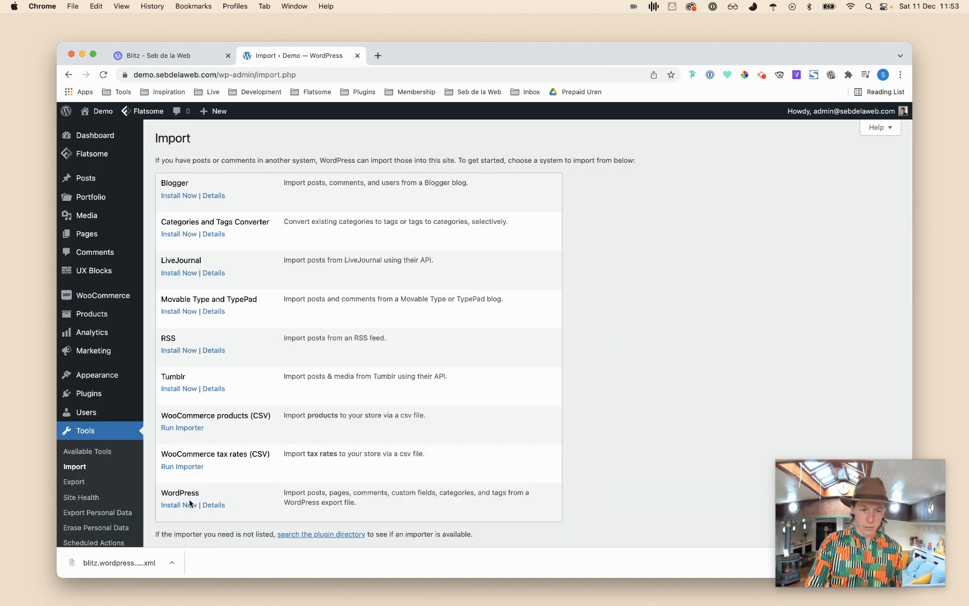
pyautogui.moveTo(178, 505)
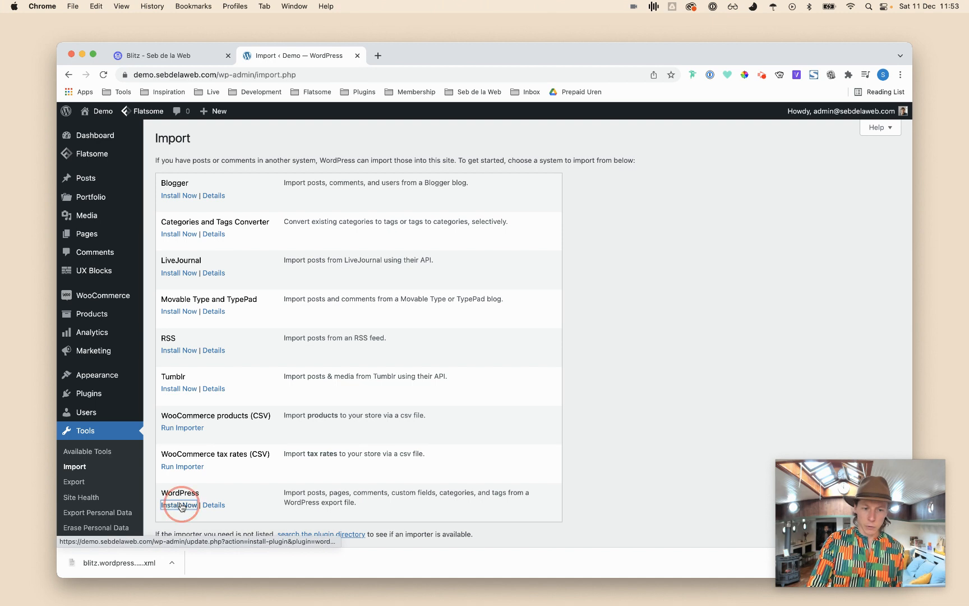
pyautogui.click(178, 504)
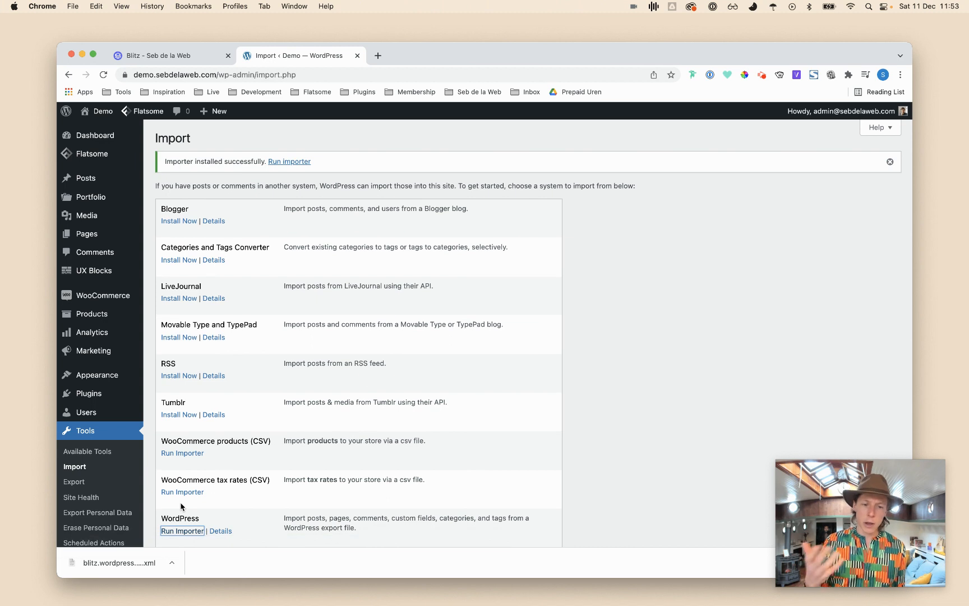
# Run the importer and upload blitz.wordpress.2021-12-11.xml for import.
pyautogui.scroll(-3)
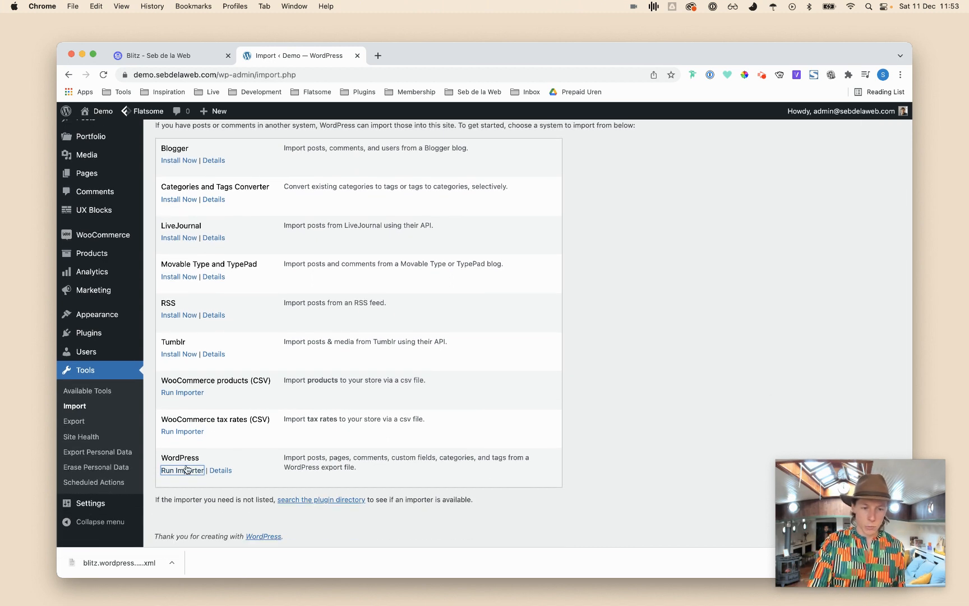
pyautogui.click(182, 470)
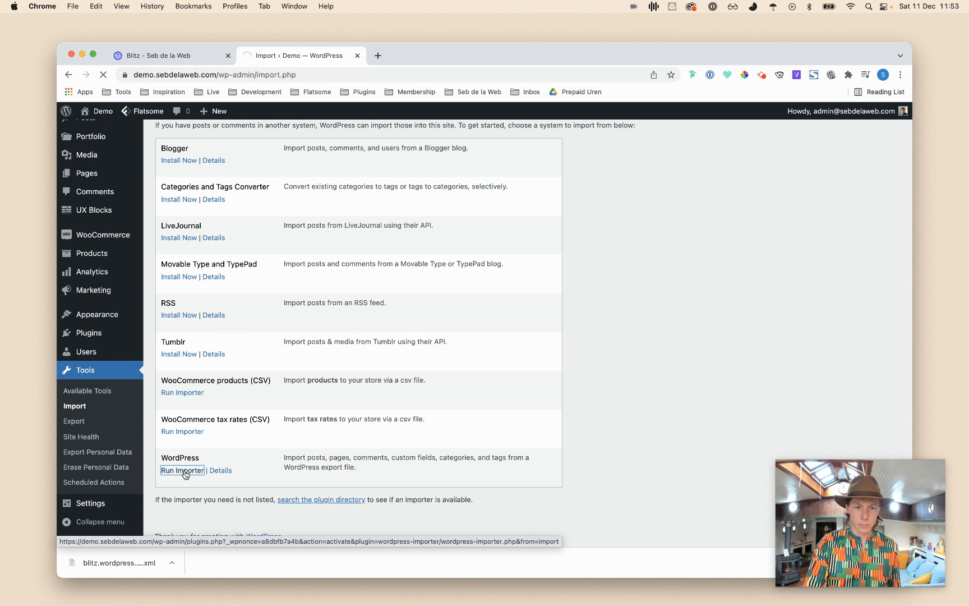
pyautogui.click(182, 470)
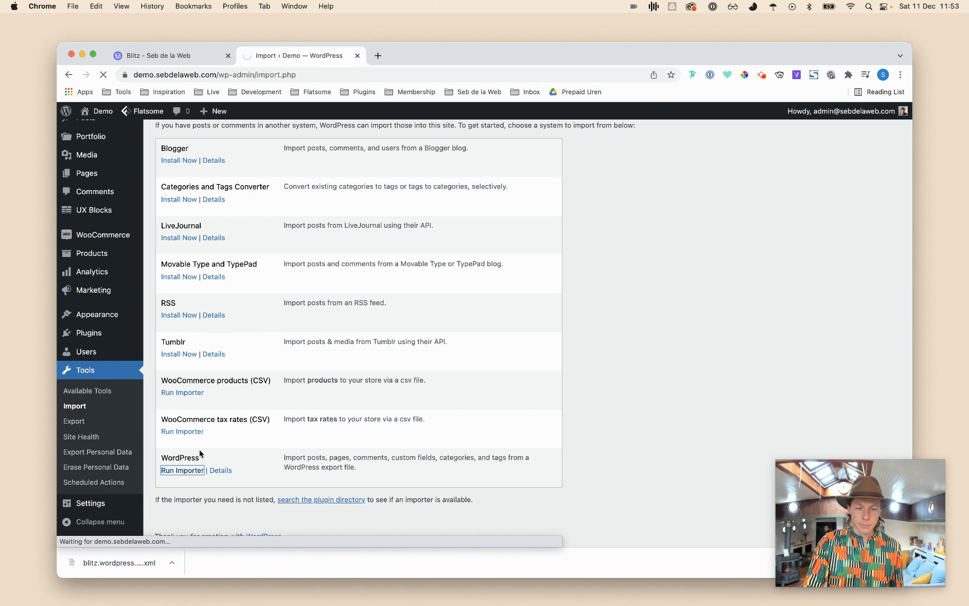
pyautogui.click(182, 470)
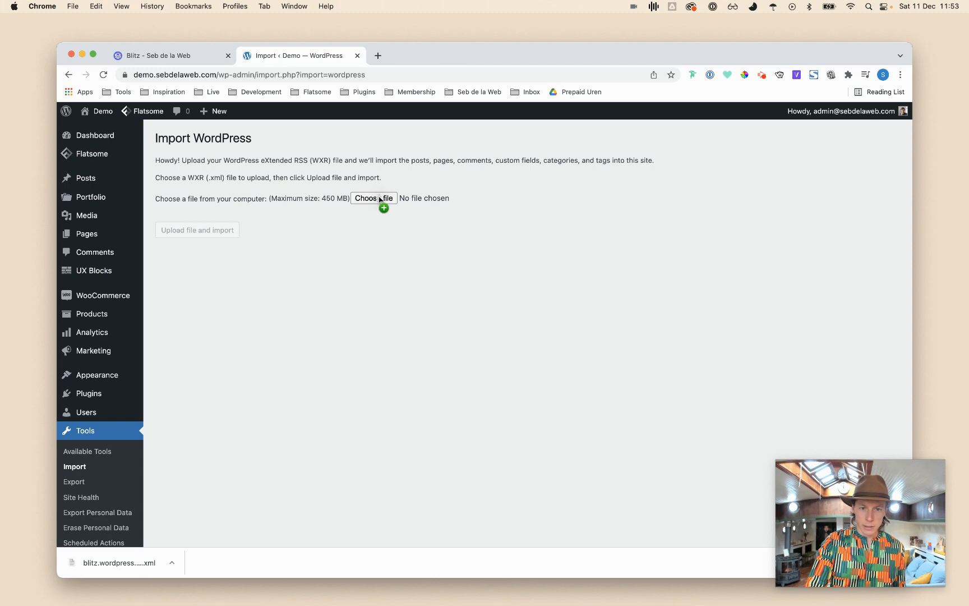
pyautogui.click(374, 198)
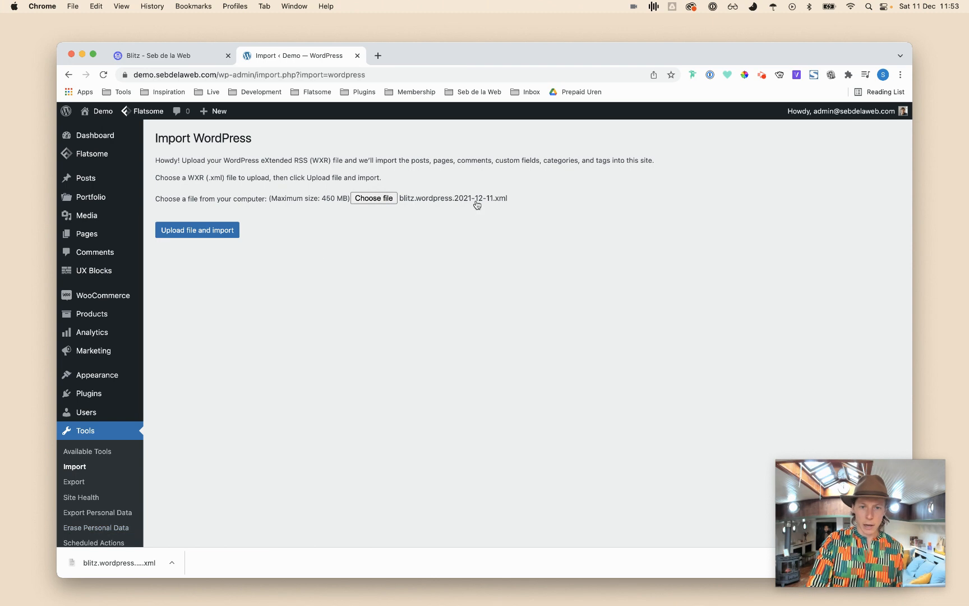
pyautogui.click(198, 229)
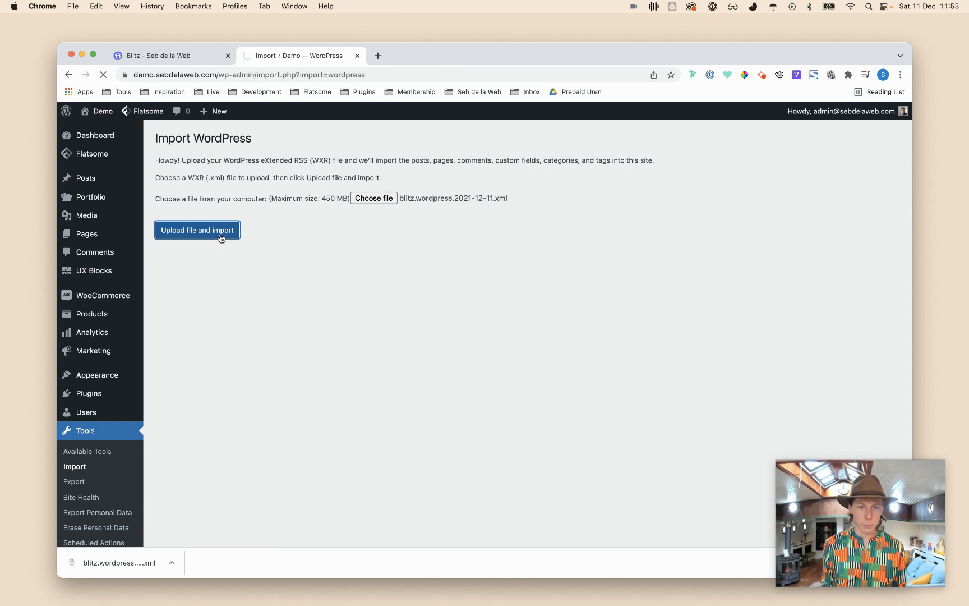
# Assign the imported posts to the existing admin user and submit the import.
pyautogui.click(198, 230)
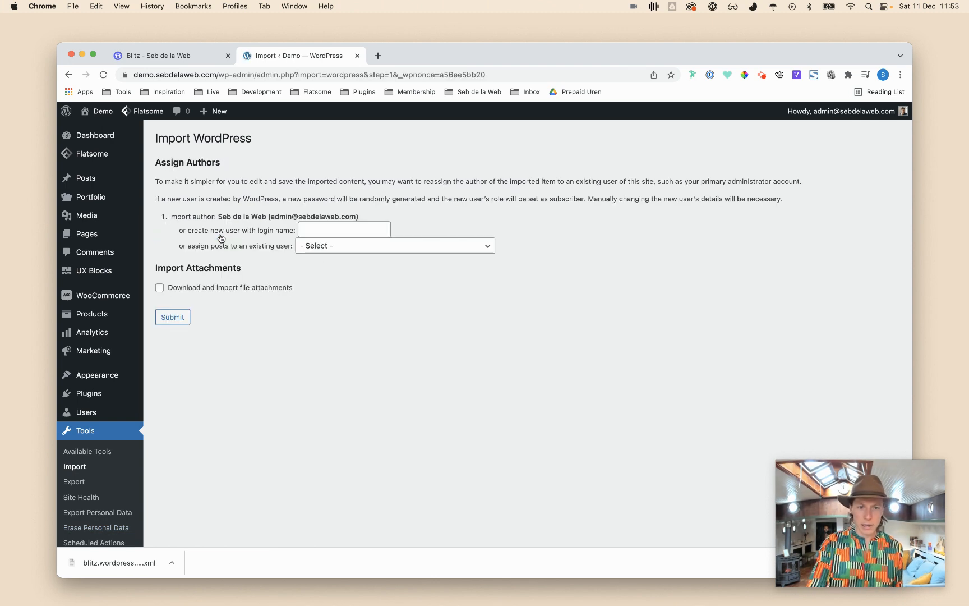
pyautogui.moveTo(221, 249)
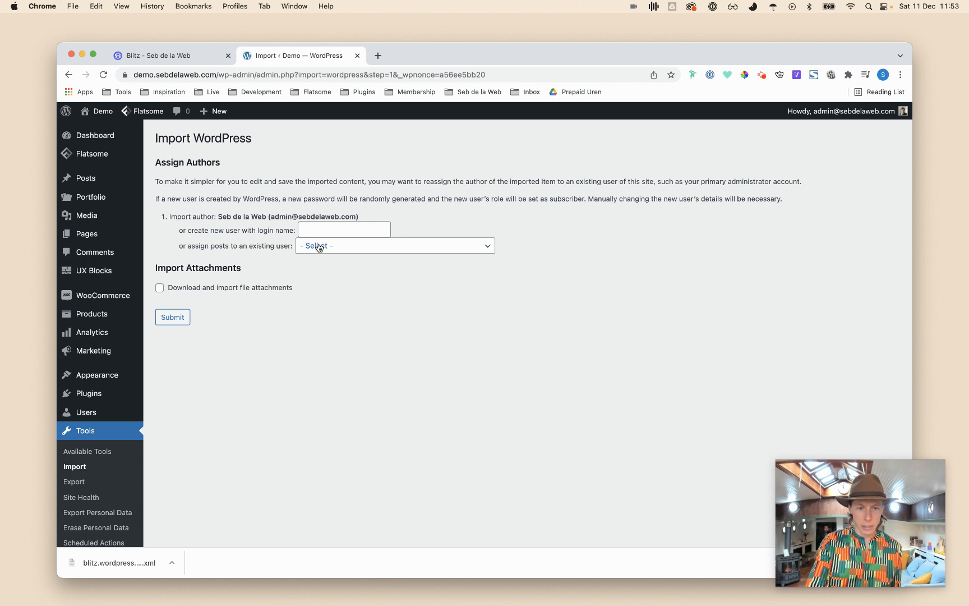
pyautogui.click(395, 246)
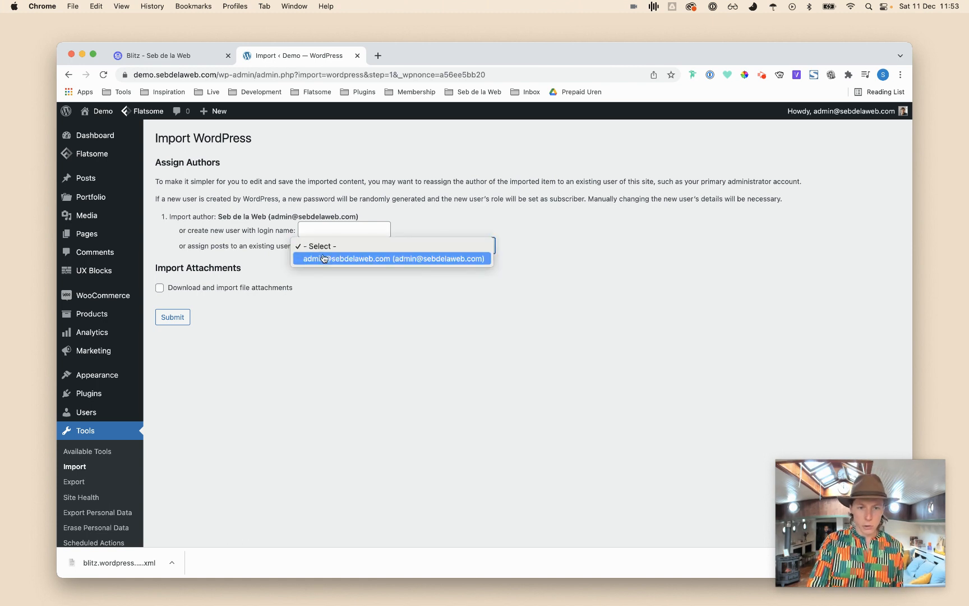
pyautogui.click(392, 259)
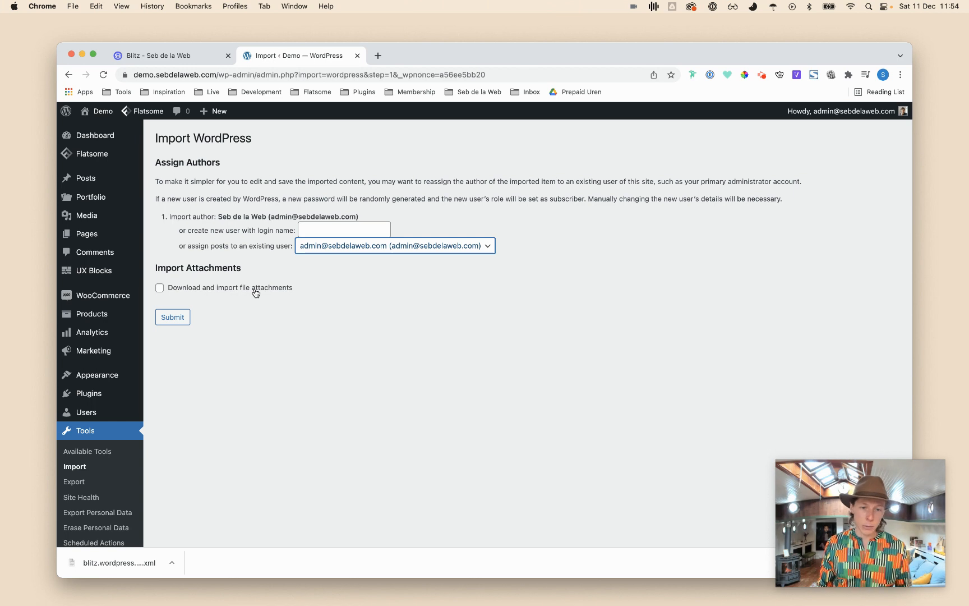
pyautogui.moveTo(196, 284)
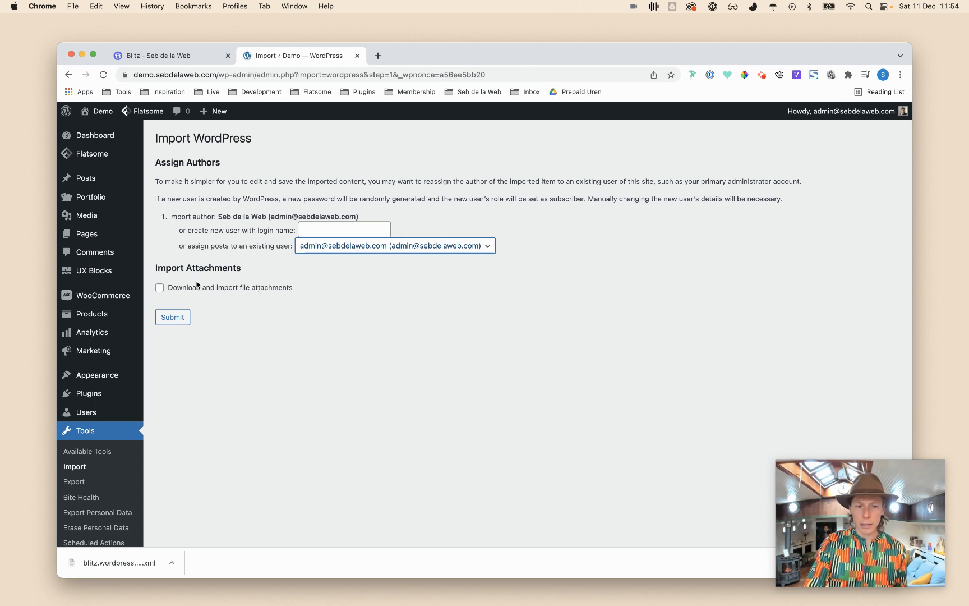
pyautogui.click(173, 317)
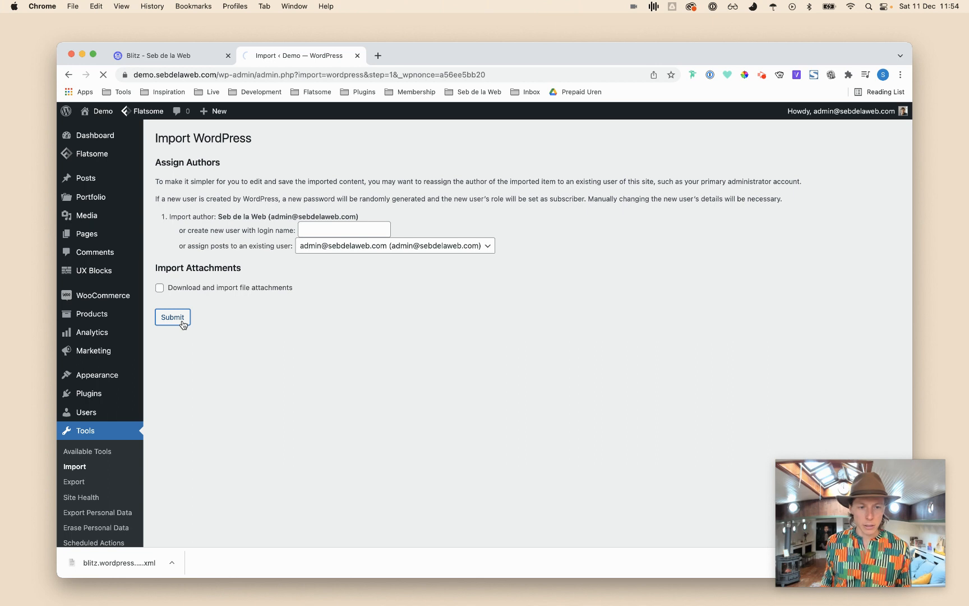
pyautogui.click(172, 317)
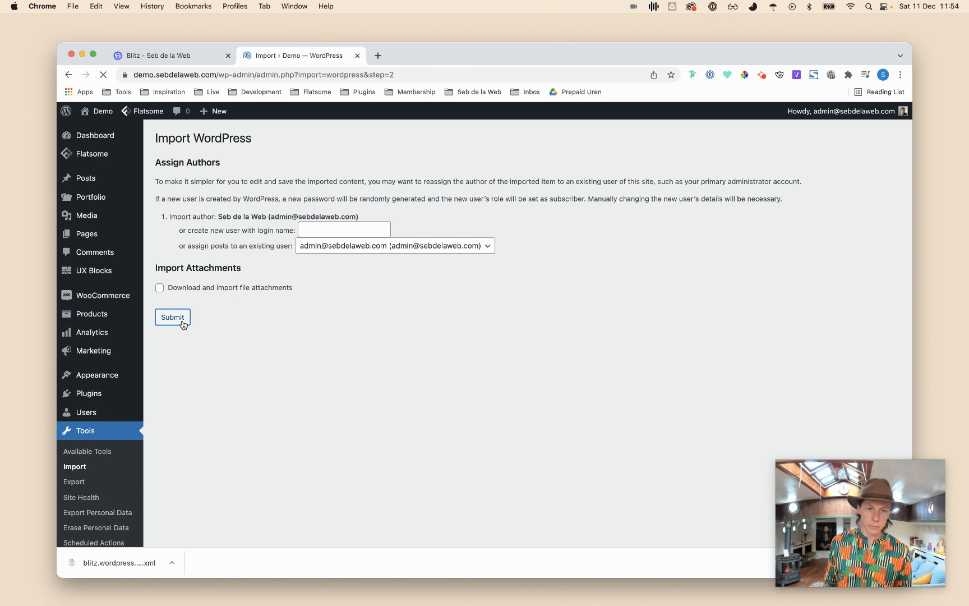
pyautogui.click(172, 317)
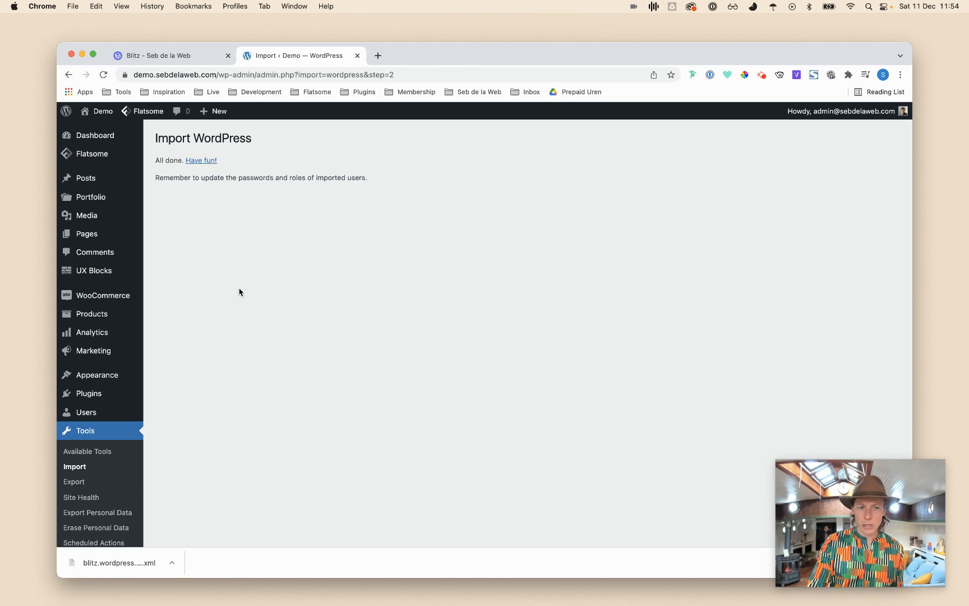
pyautogui.moveTo(250, 292)
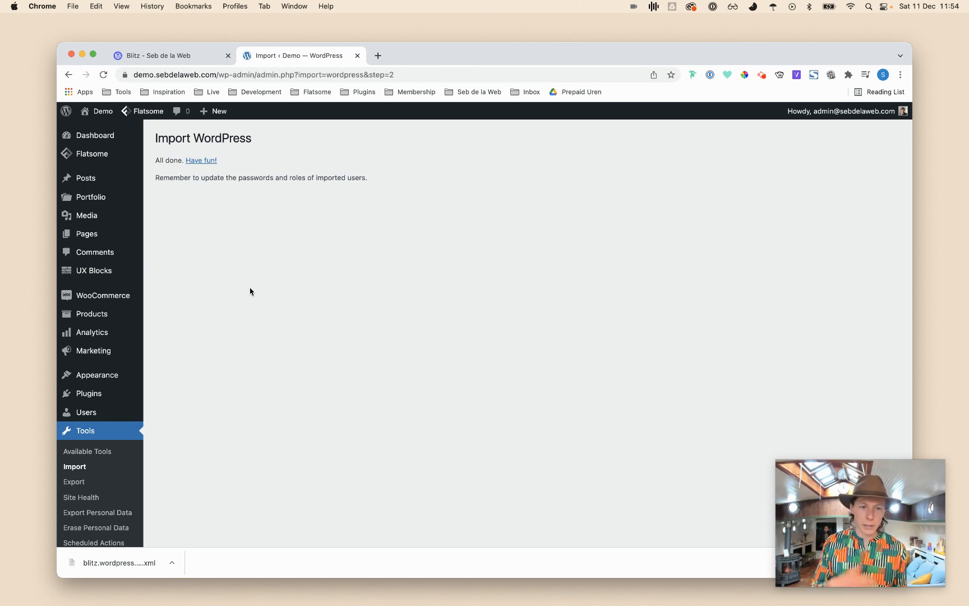
pyautogui.moveTo(176, 104)
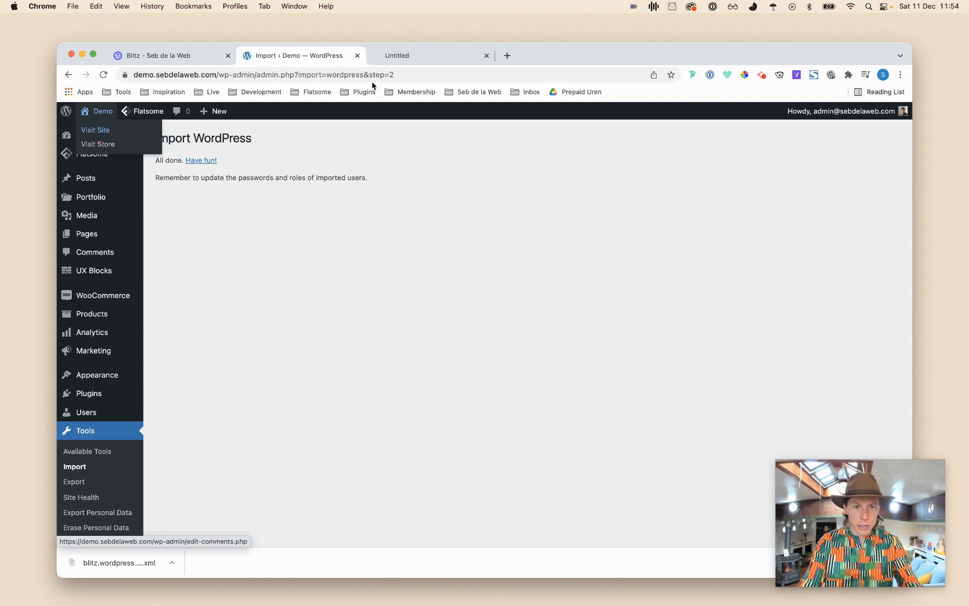
# Visit the live site, scroll its News & Stories homepage, and return to the dashboard.
pyautogui.click(96, 130)
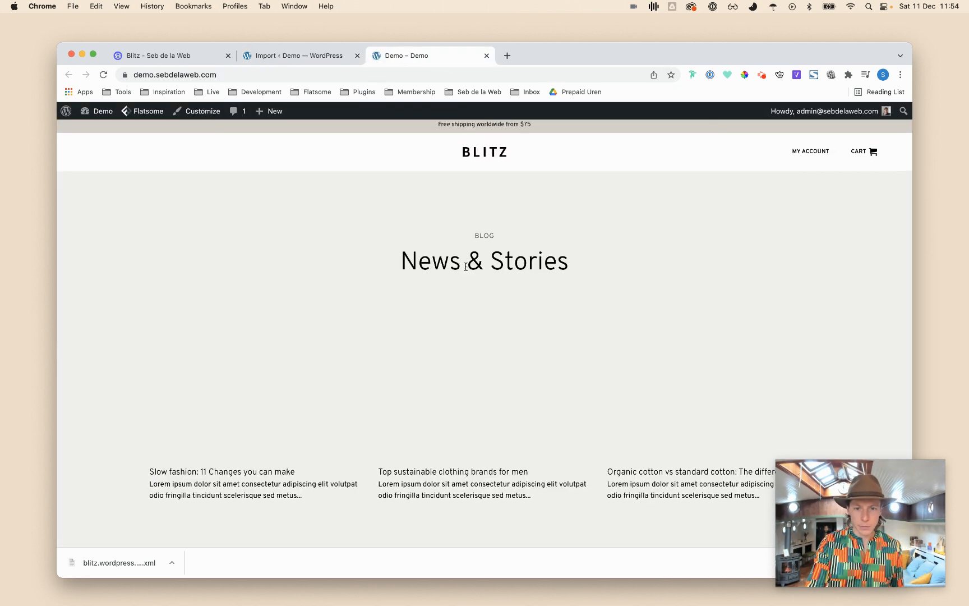
pyautogui.scroll(-3)
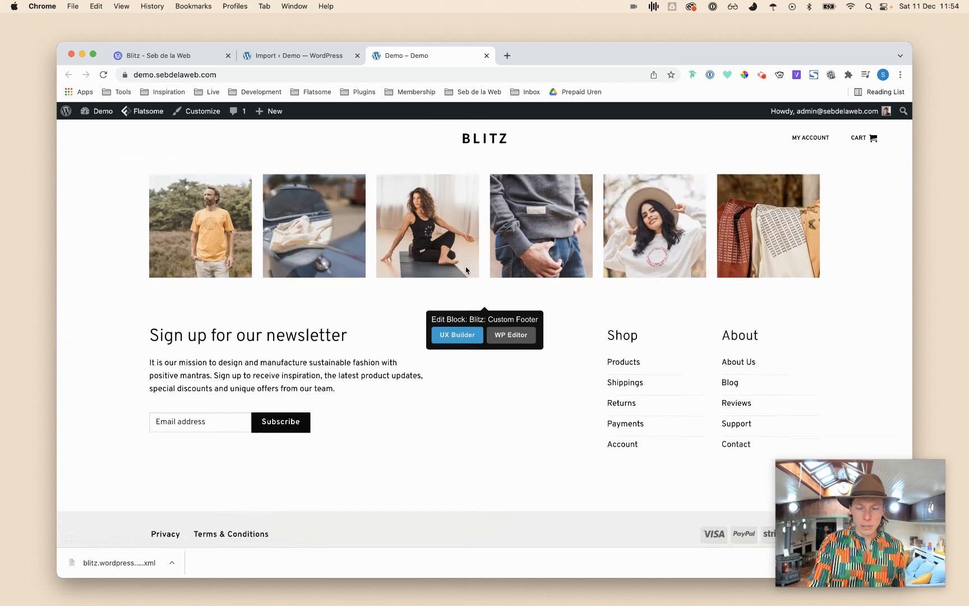
pyautogui.scroll(3)
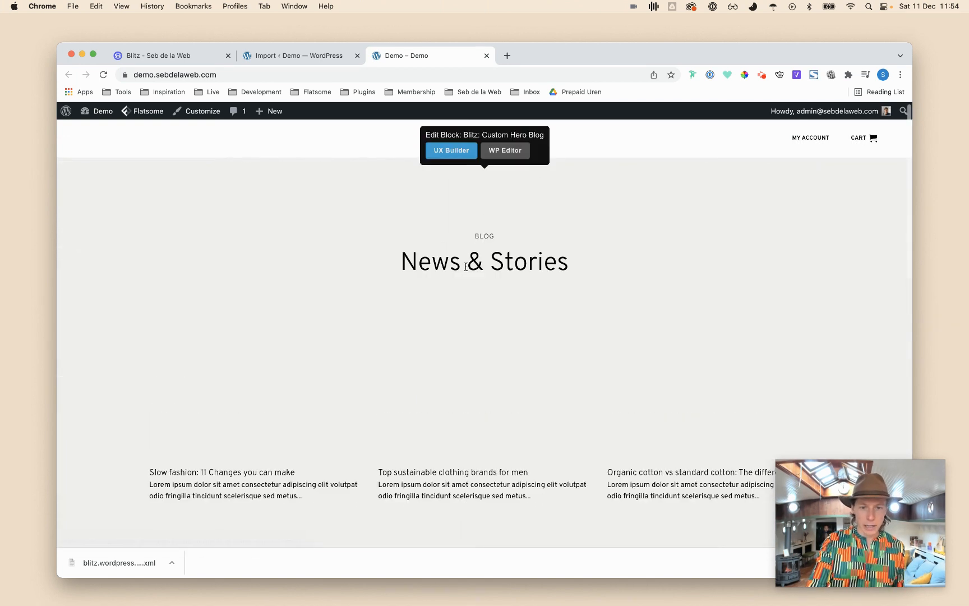
pyautogui.click(296, 55)
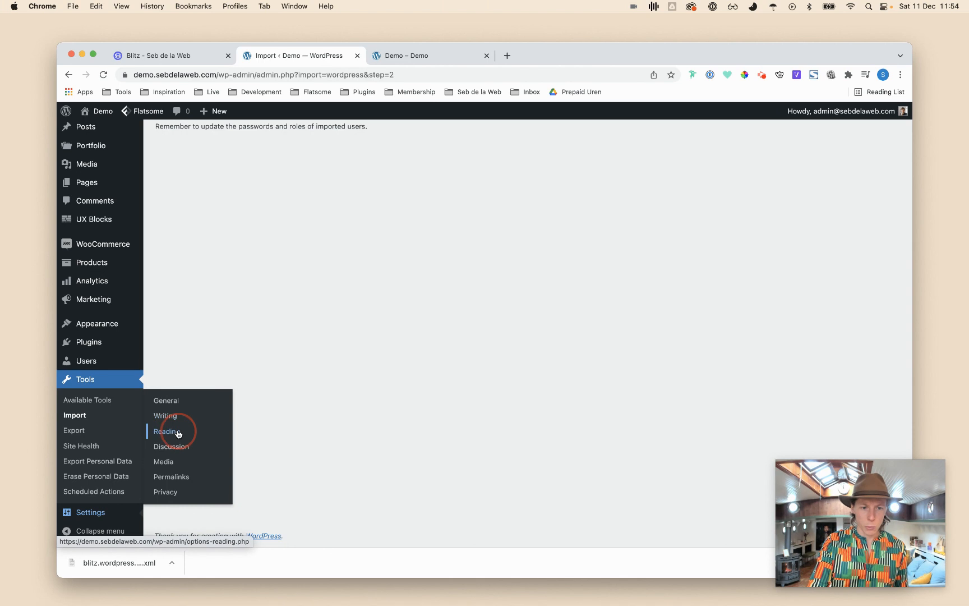
# Make Blitz: Home the static homepage in Reading settings and verify it on the live site.
pyautogui.click(166, 431)
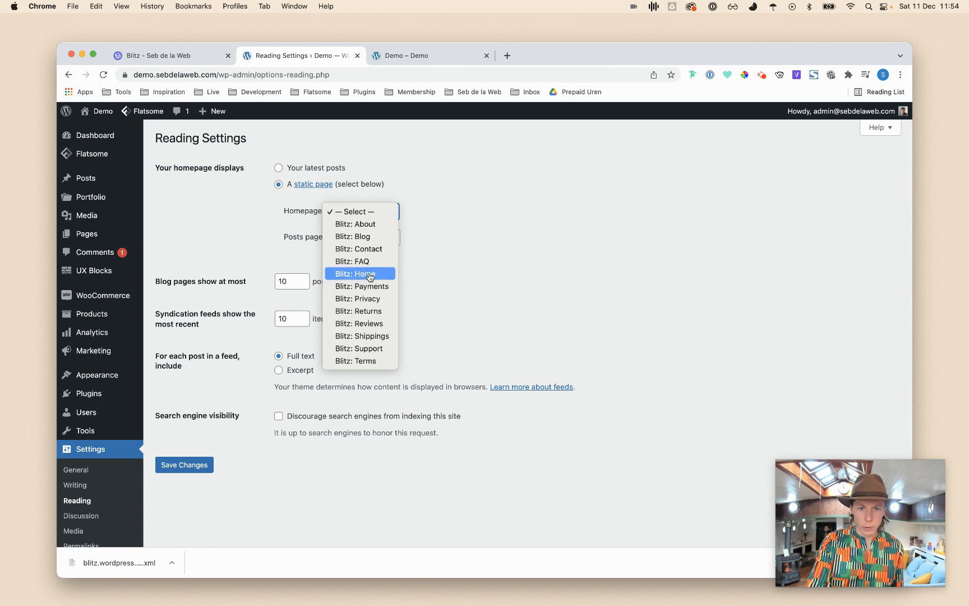
pyautogui.click(360, 273)
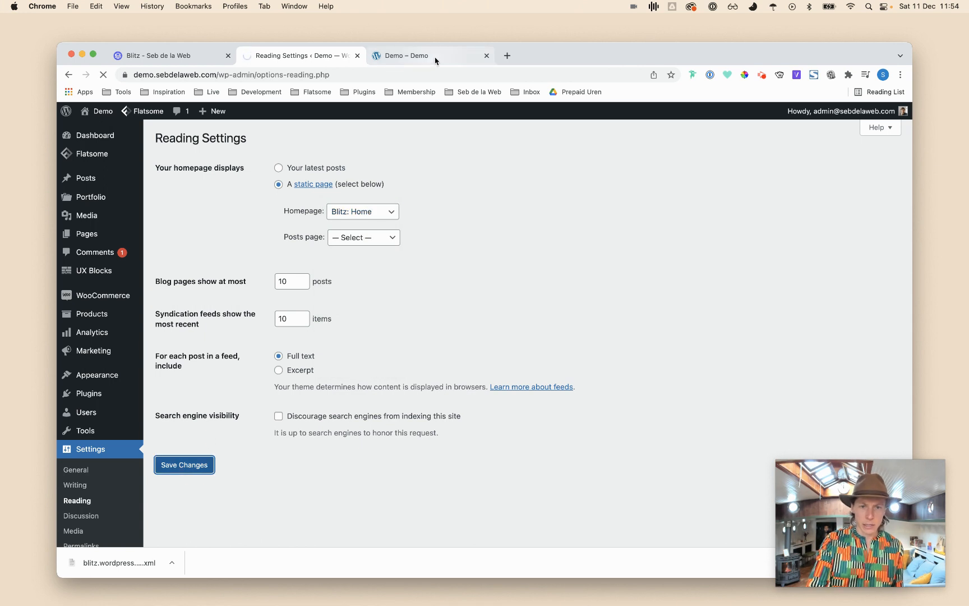
pyautogui.click(405, 55)
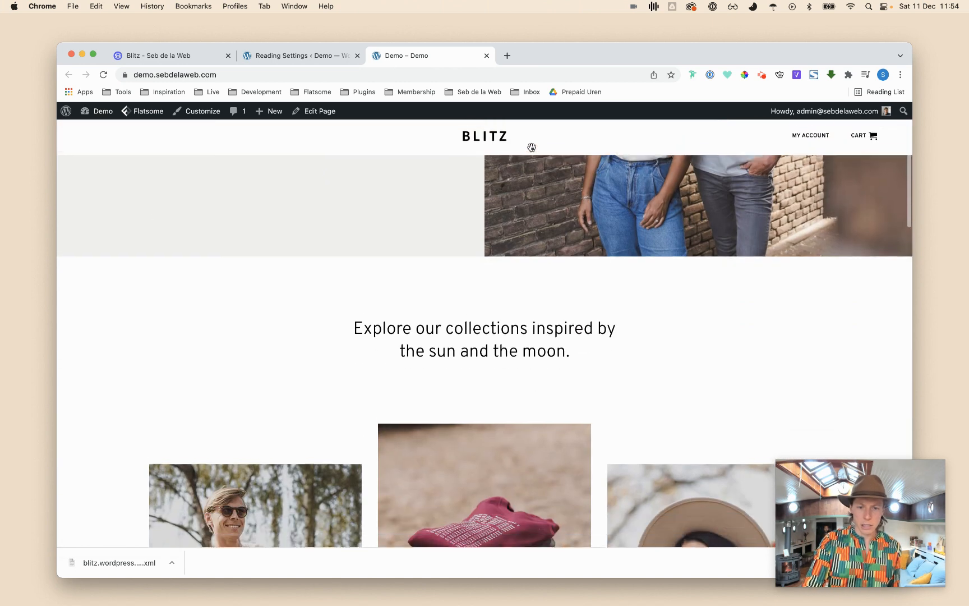
pyautogui.click(297, 55)
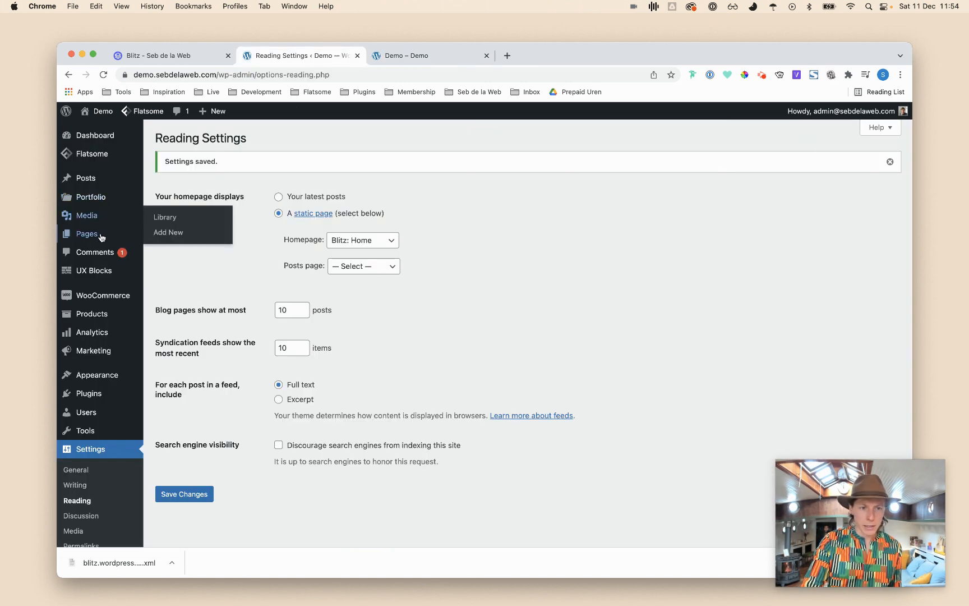
pyautogui.click(87, 234)
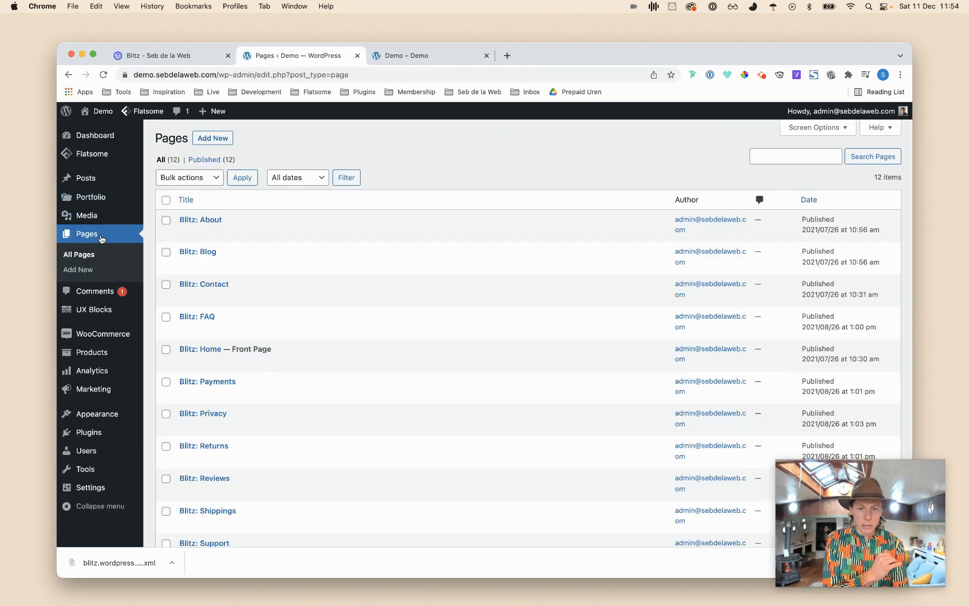
pyautogui.moveTo(284, 259)
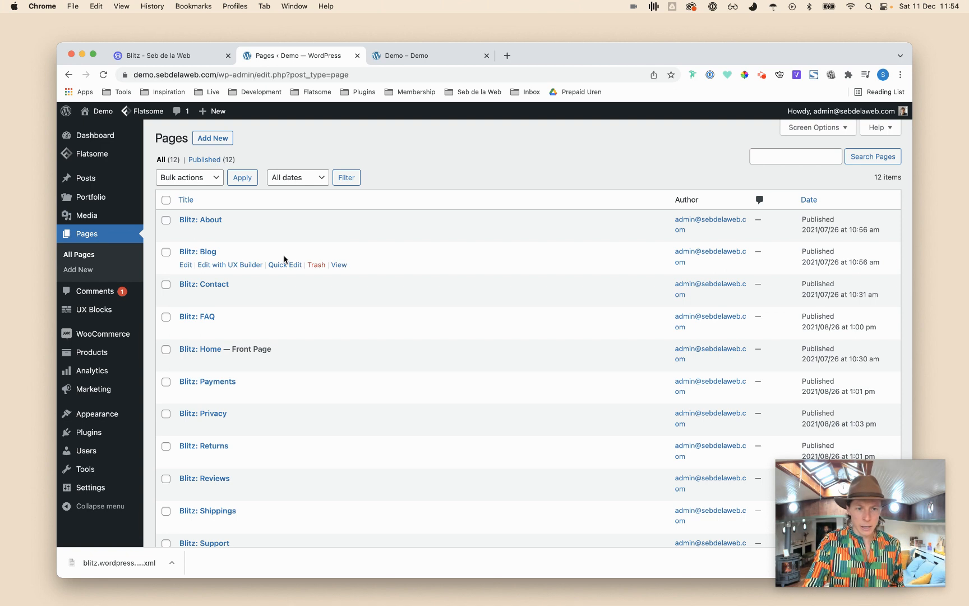
pyautogui.scroll(-3)
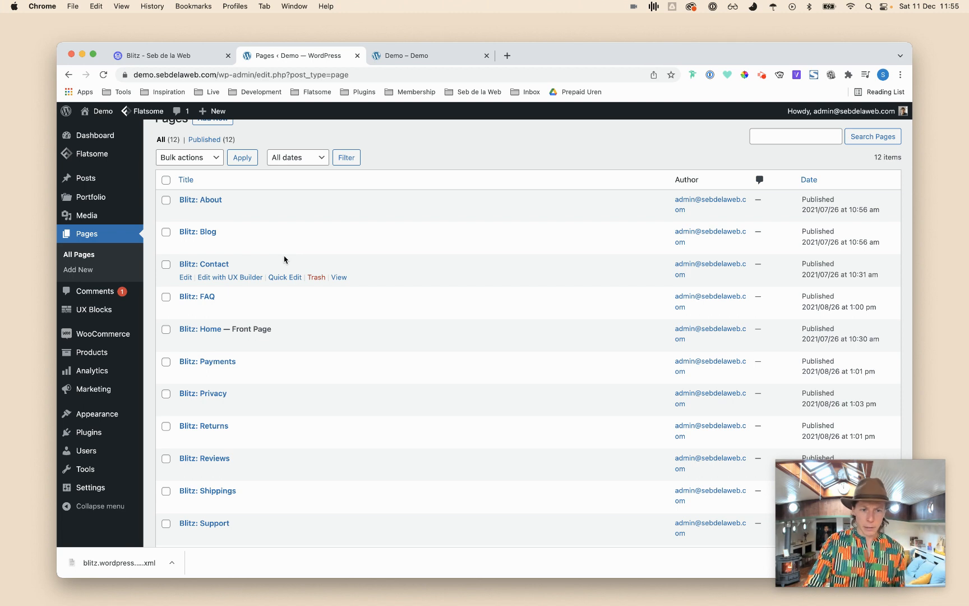
pyautogui.scroll(3)
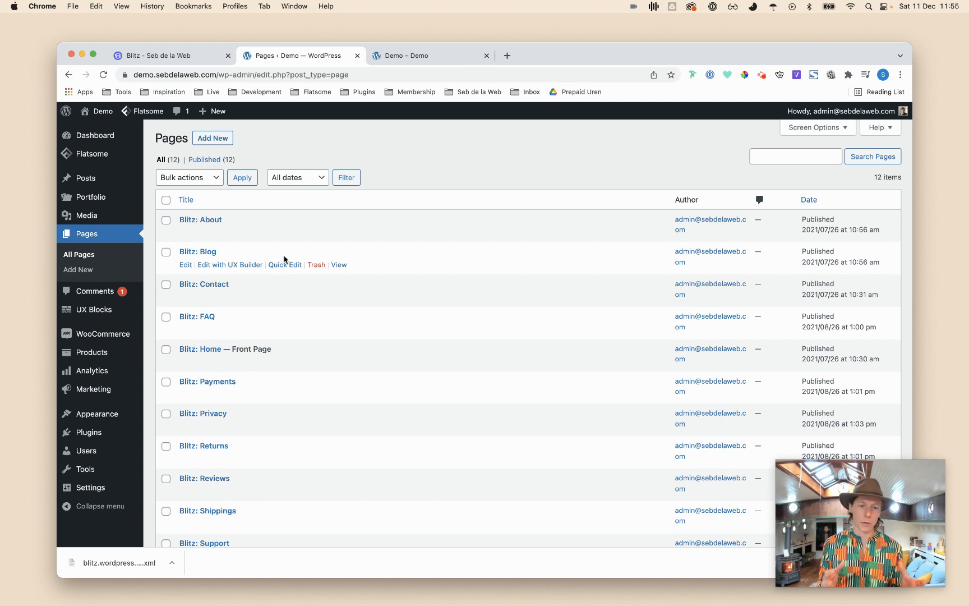
pyautogui.click(212, 138)
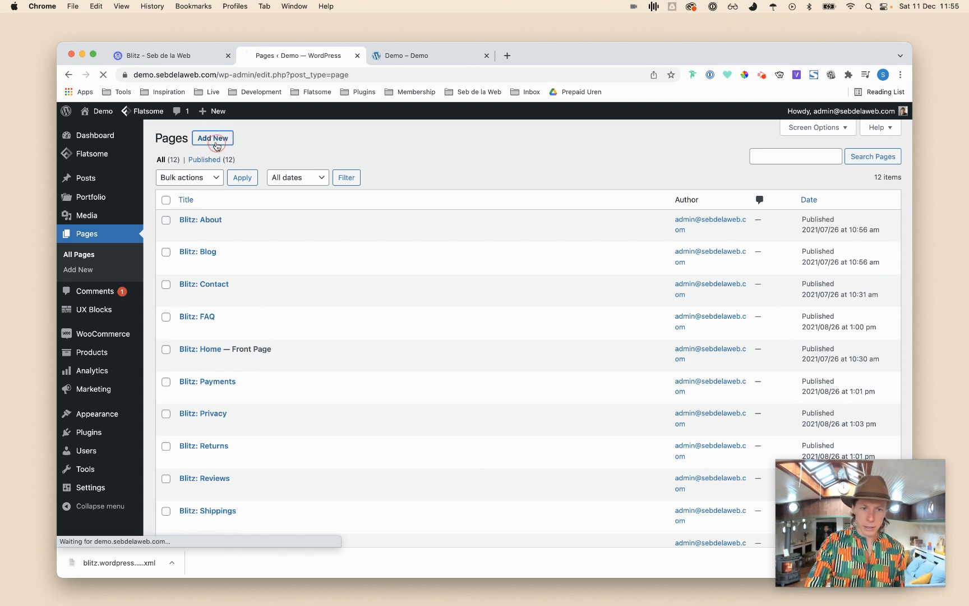
# Insert the Blitz: Home custom template into a new page in UX Builder, then exit.
pyautogui.click(212, 138)
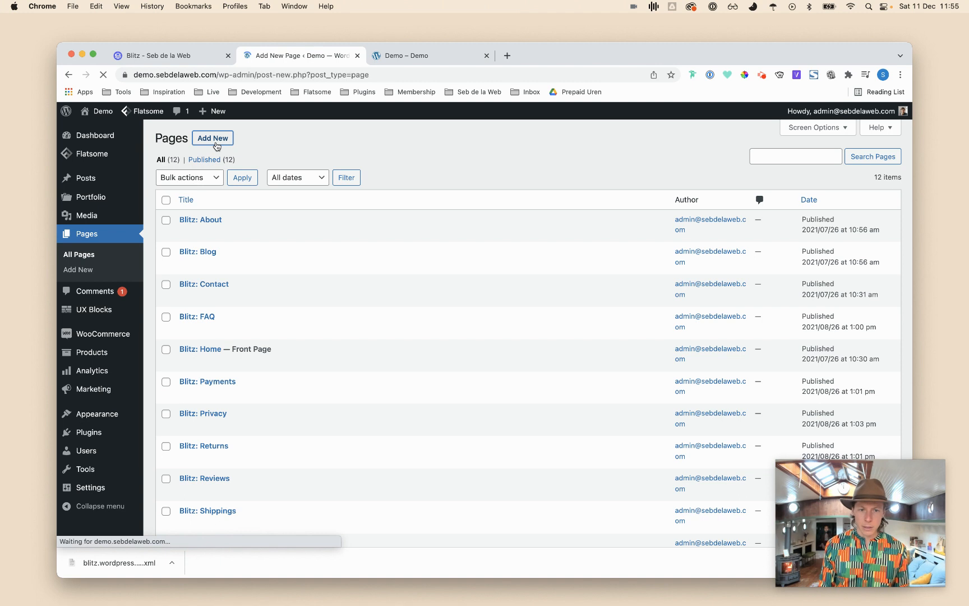
pyautogui.click(213, 138)
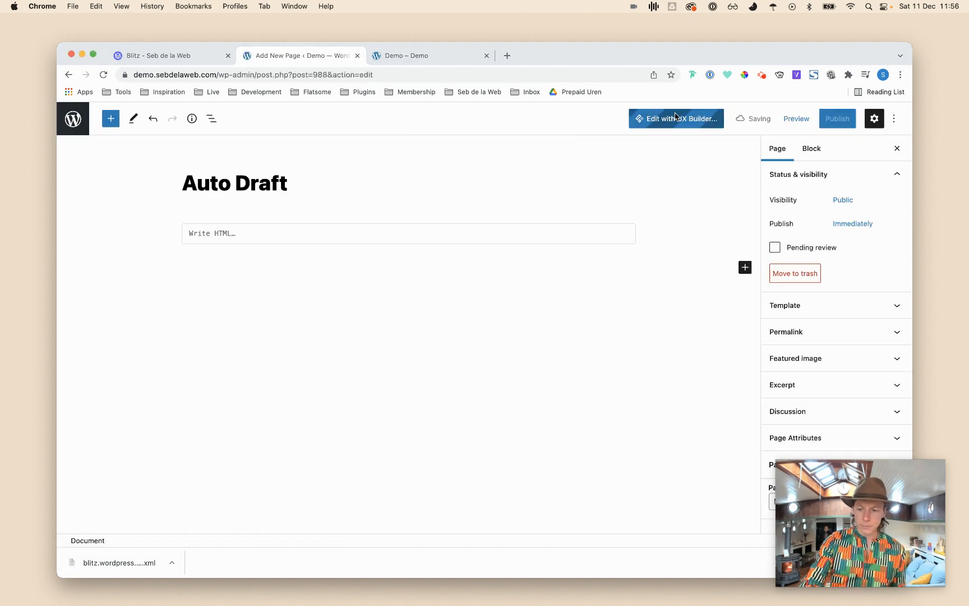
pyautogui.click(676, 118)
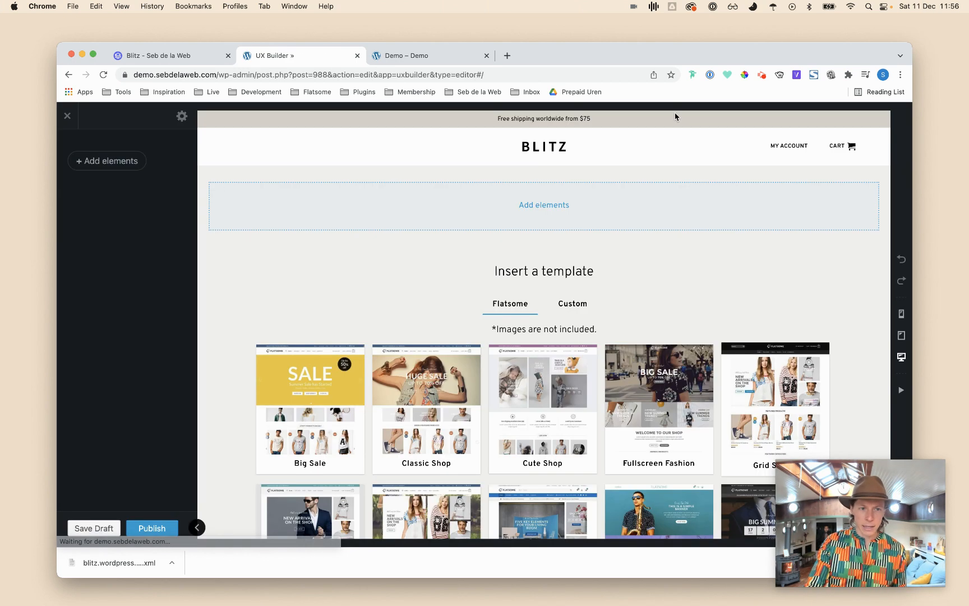
pyautogui.moveTo(142, 225)
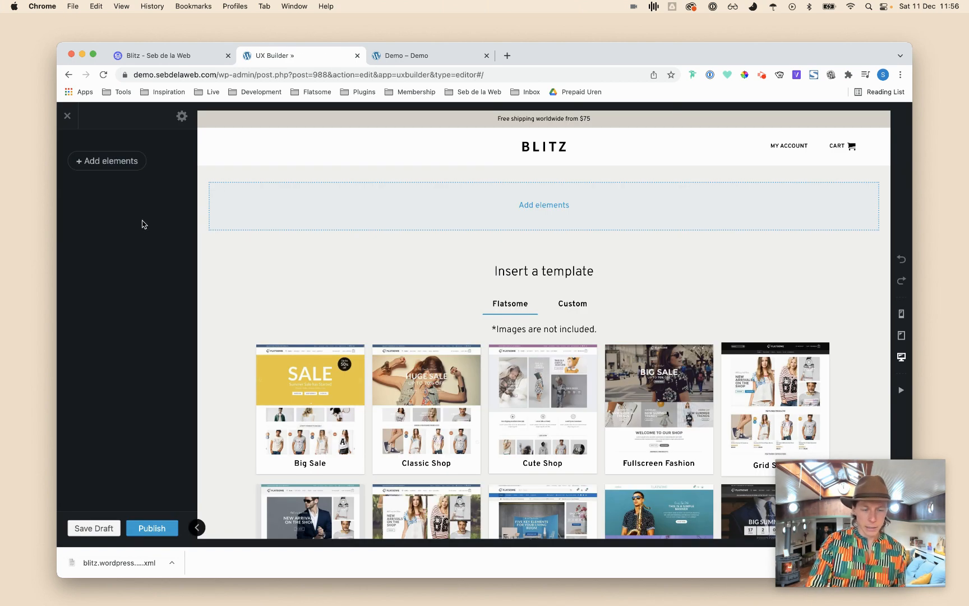
pyautogui.click(572, 303)
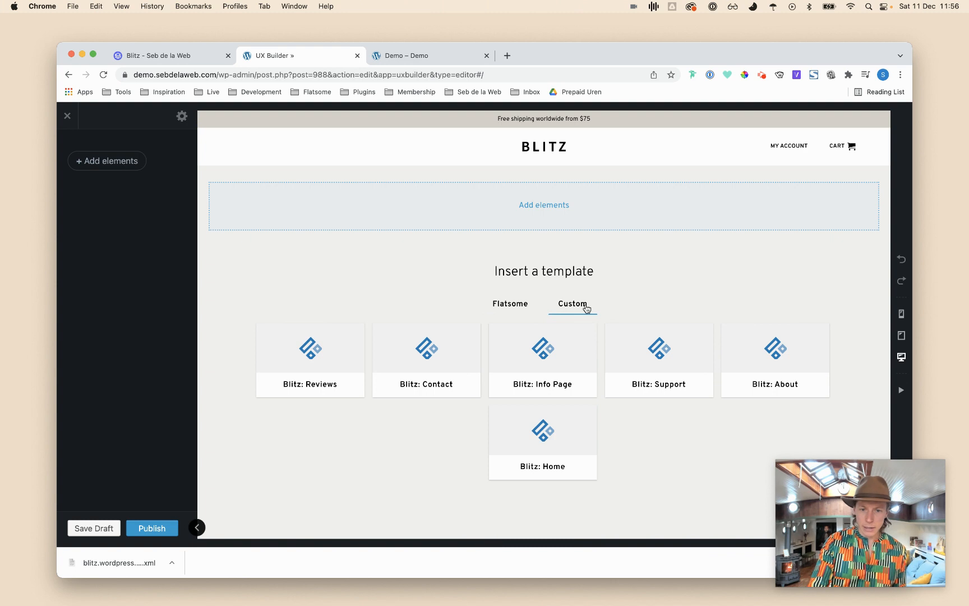
pyautogui.moveTo(488, 345)
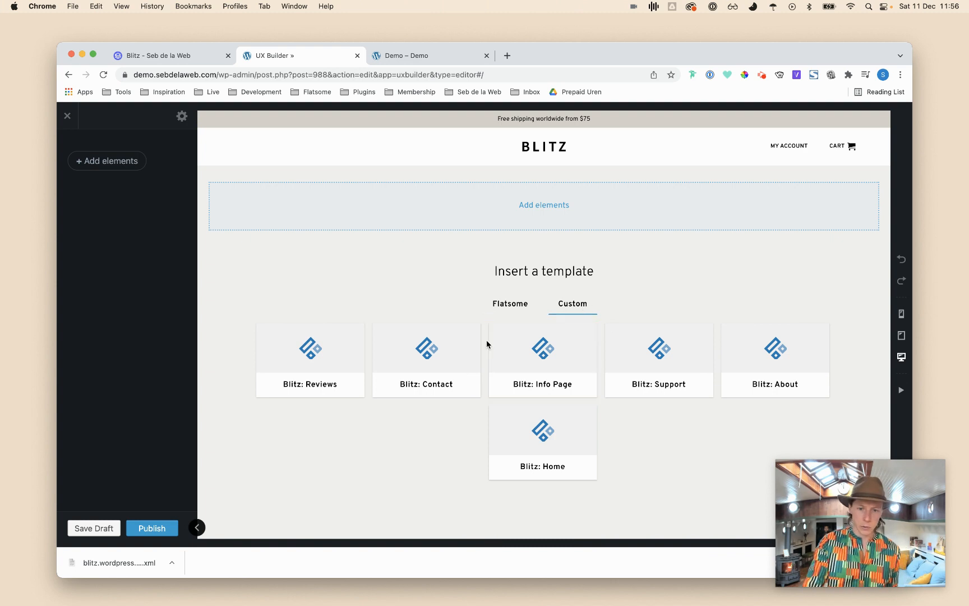
pyautogui.click(542, 442)
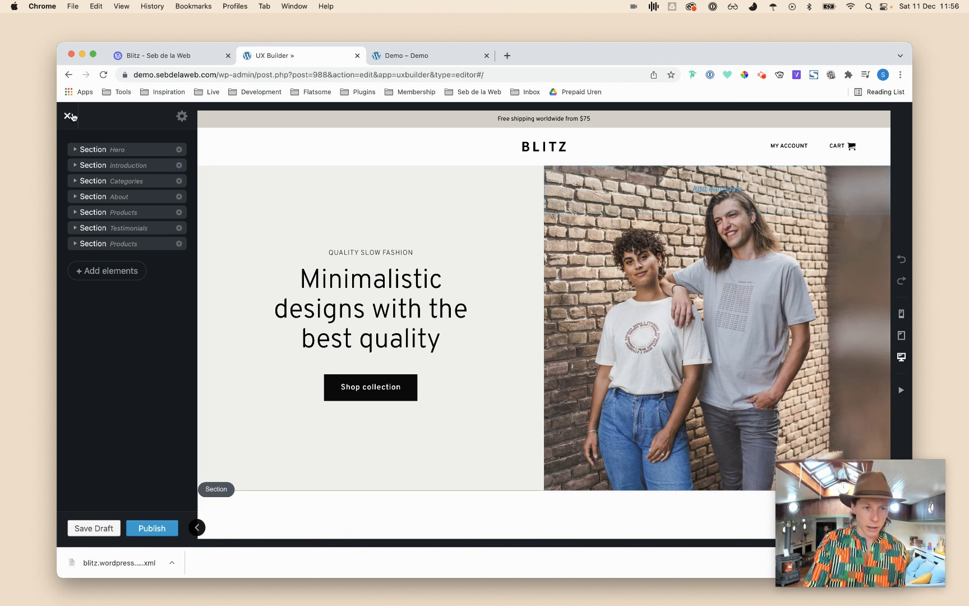
pyautogui.click(69, 116)
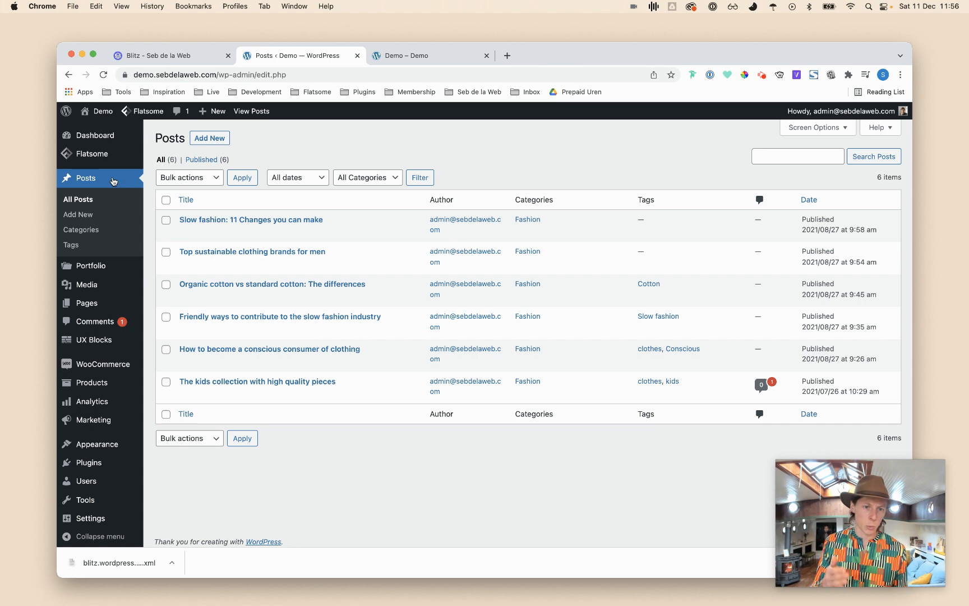
# View the Slow fashion post and homepage news on the site, then edit that post.
pyautogui.click(268, 232)
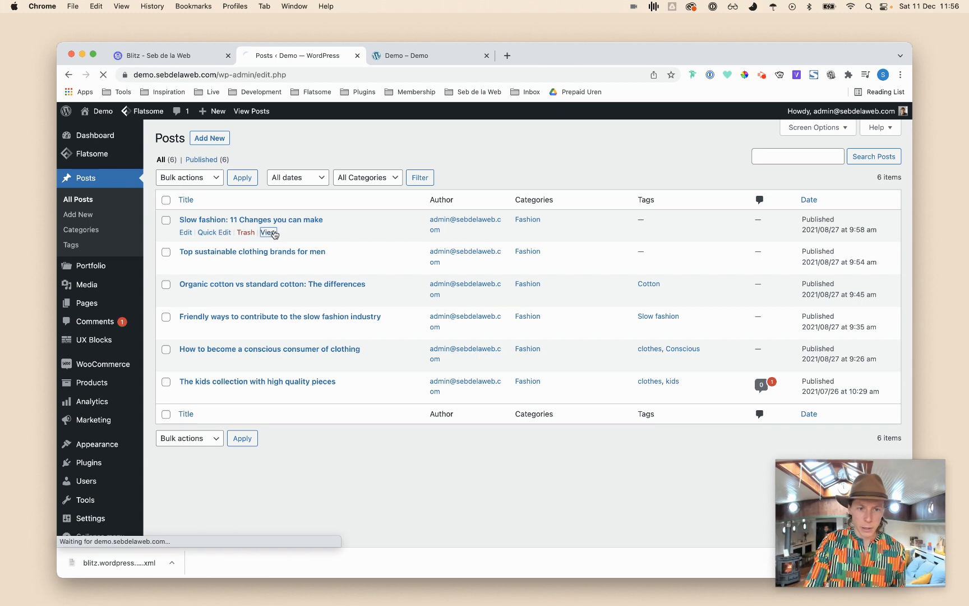
pyautogui.click(268, 232)
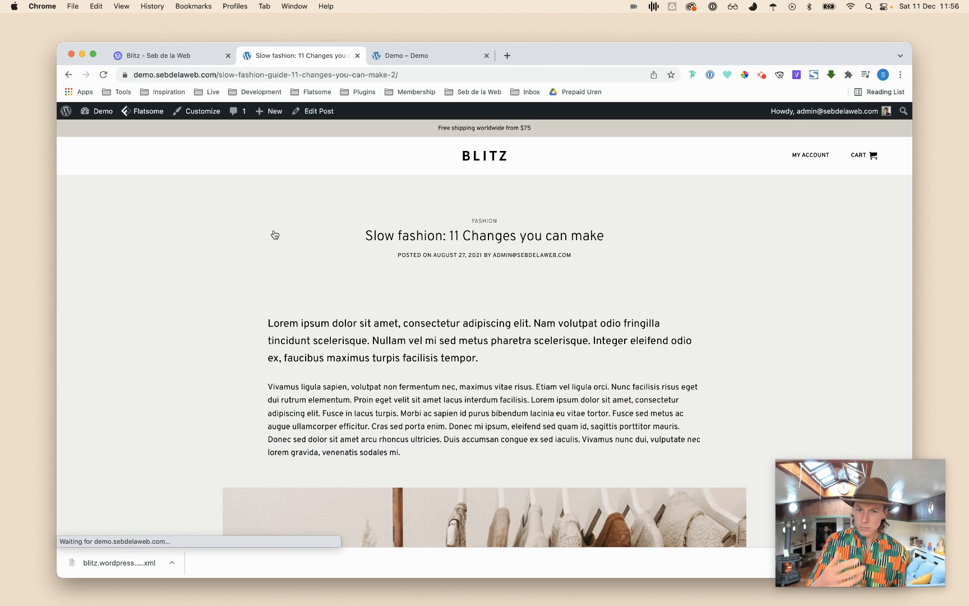
pyautogui.scroll(-3)
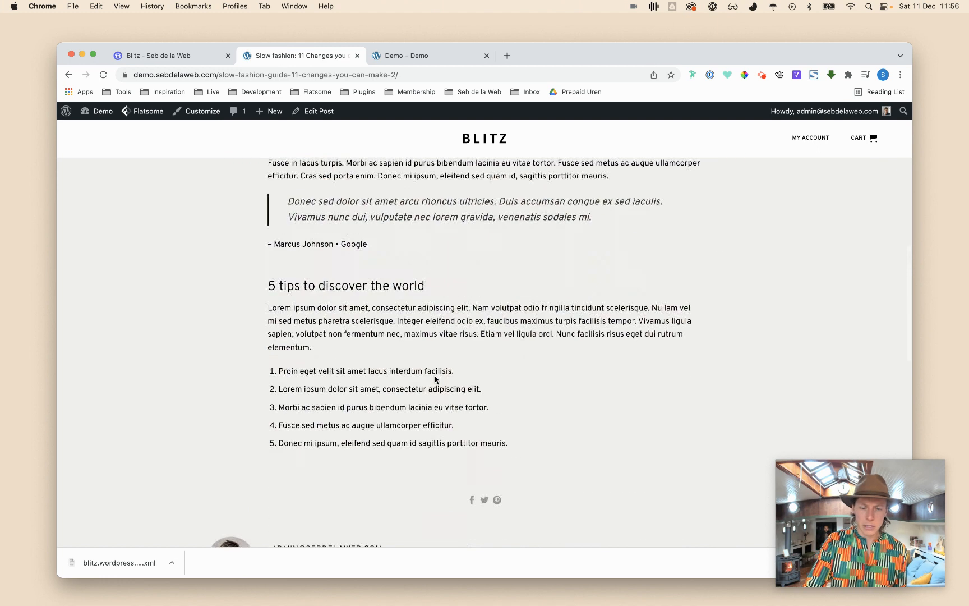
pyautogui.scroll(3)
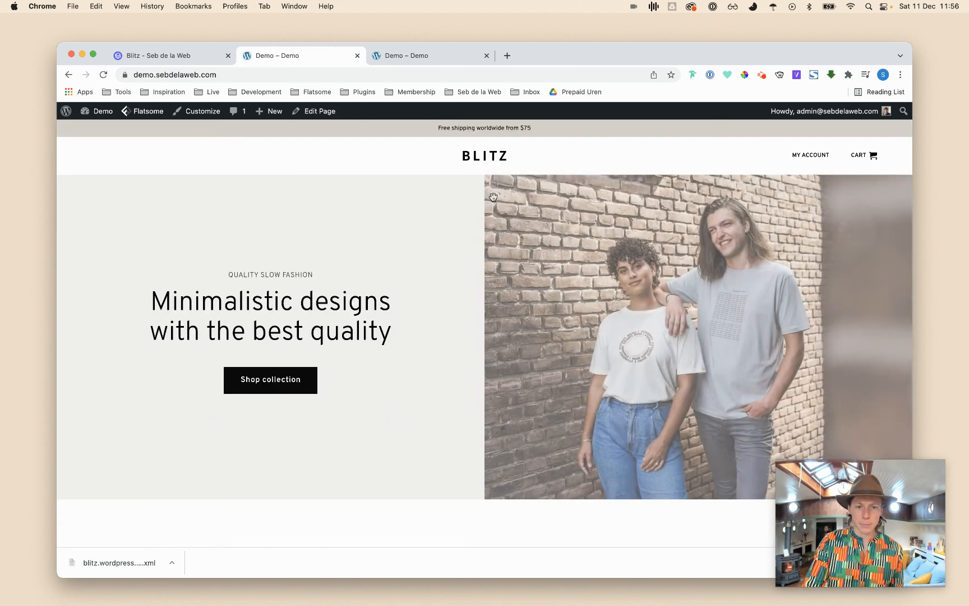
pyautogui.scroll(-3)
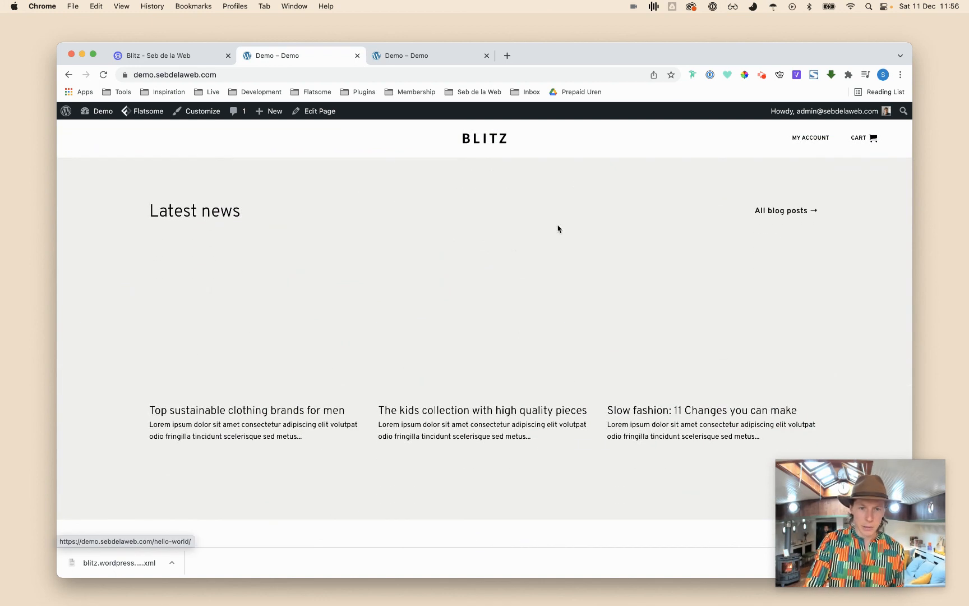
pyautogui.click(700, 410)
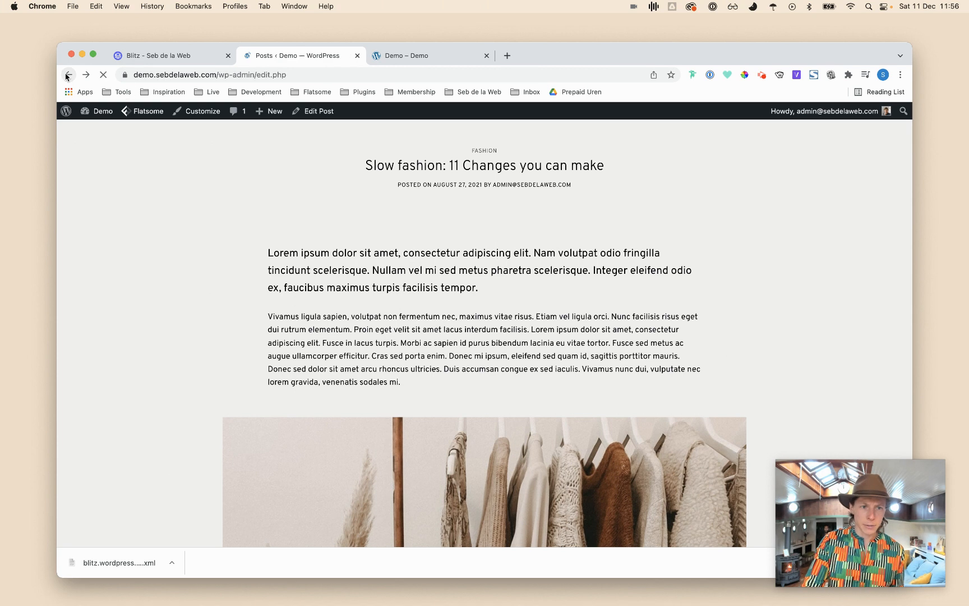
pyautogui.click(68, 75)
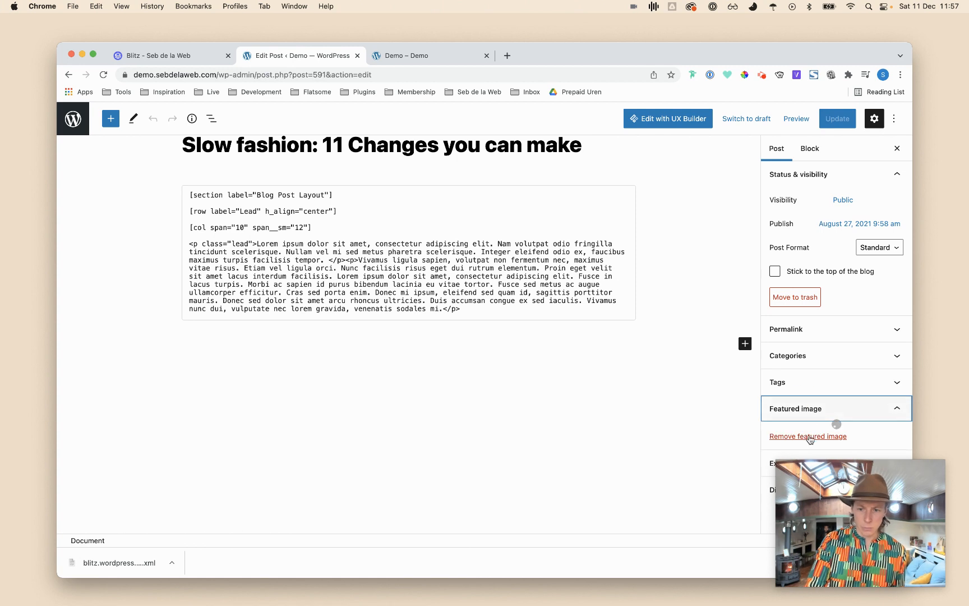
pyautogui.moveTo(121, 132)
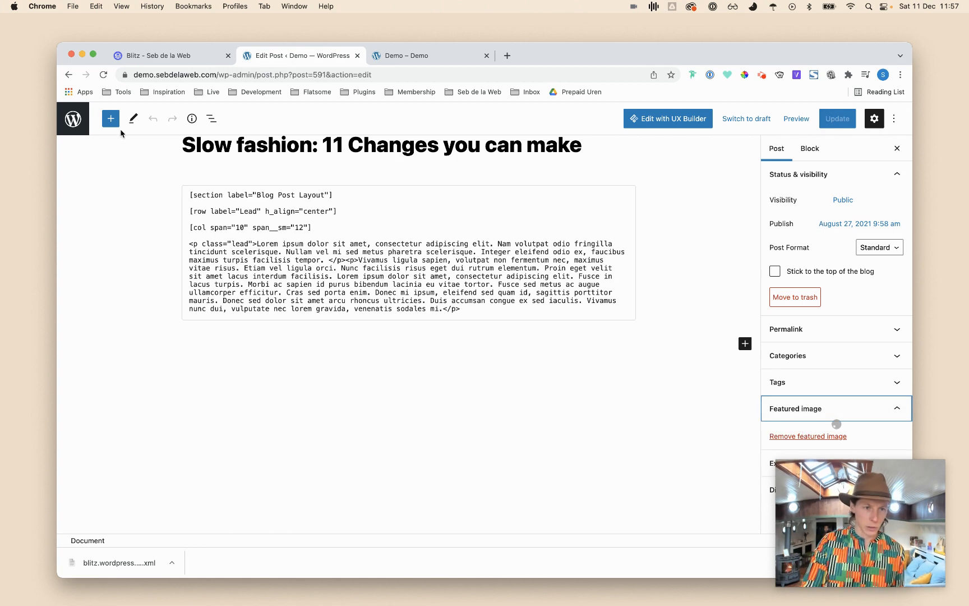
# Exit the Slow fashion post's block editor.
pyautogui.click(72, 118)
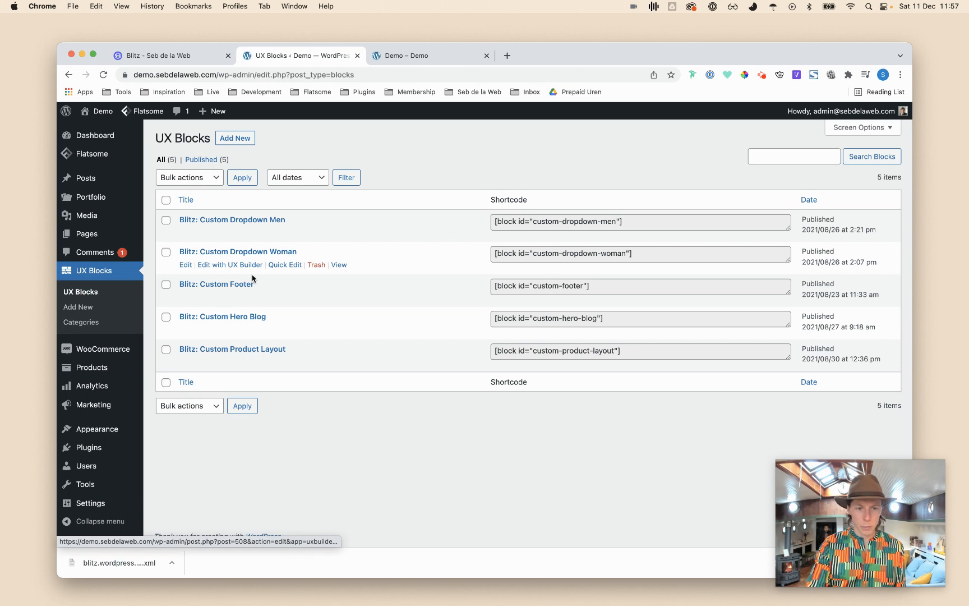
pyautogui.moveTo(223, 316)
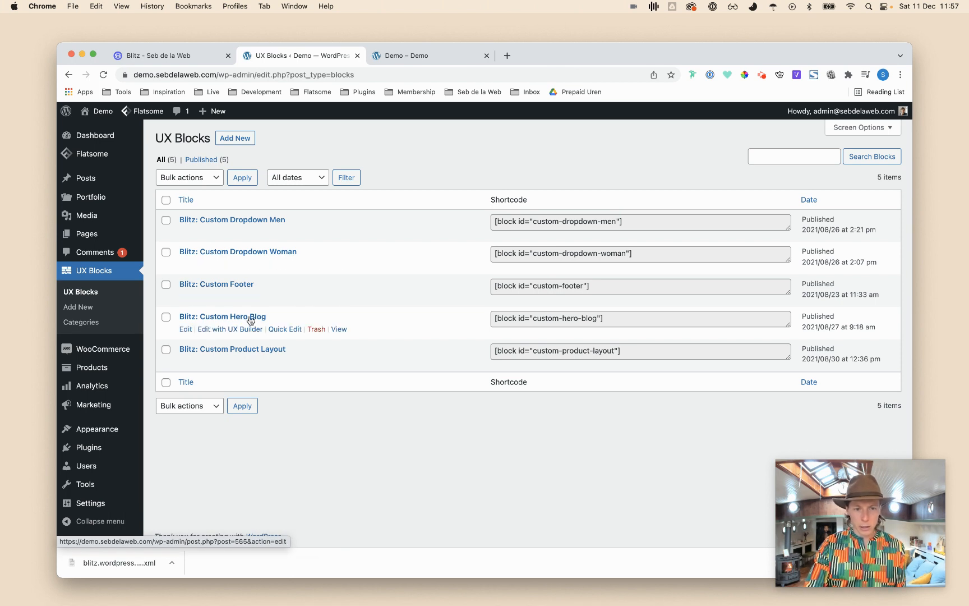
pyautogui.moveTo(270, 356)
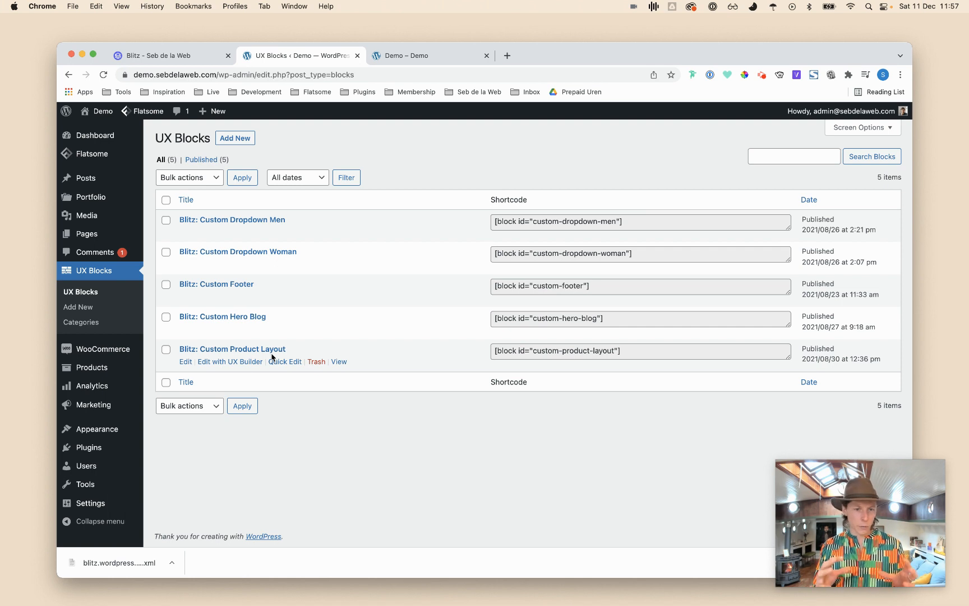
pyautogui.moveTo(243, 346)
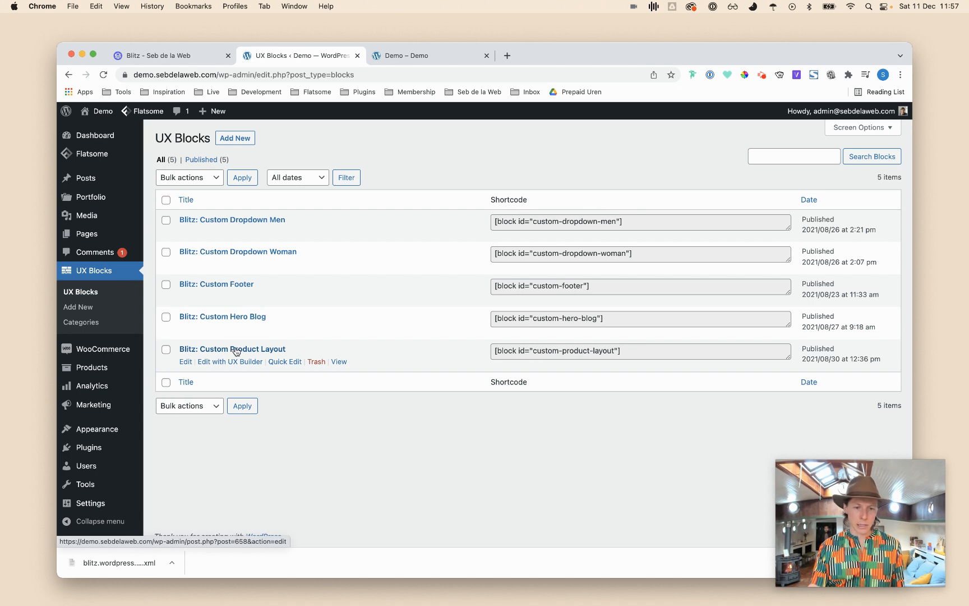
pyautogui.moveTo(285, 265)
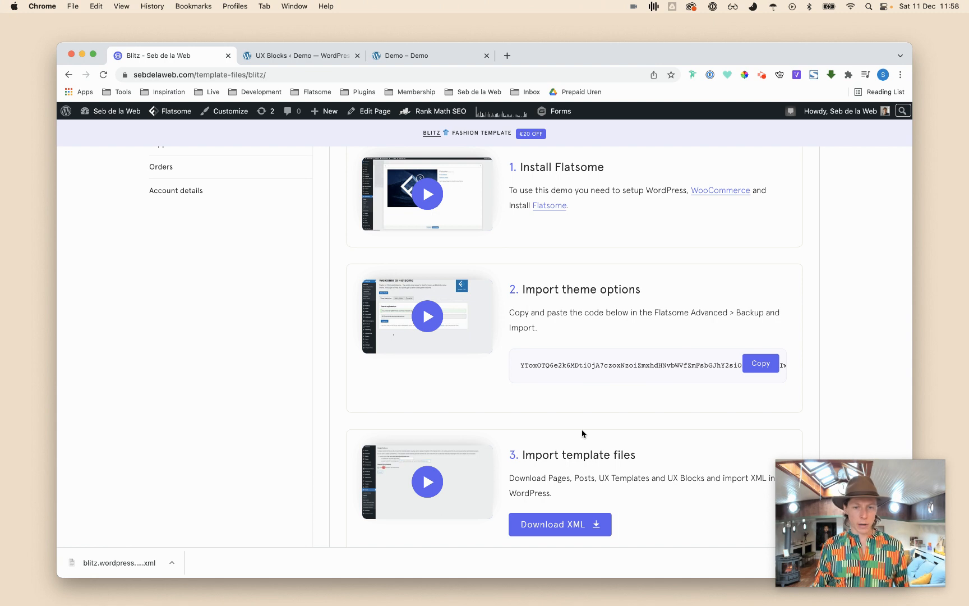
pyautogui.moveTo(472, 267)
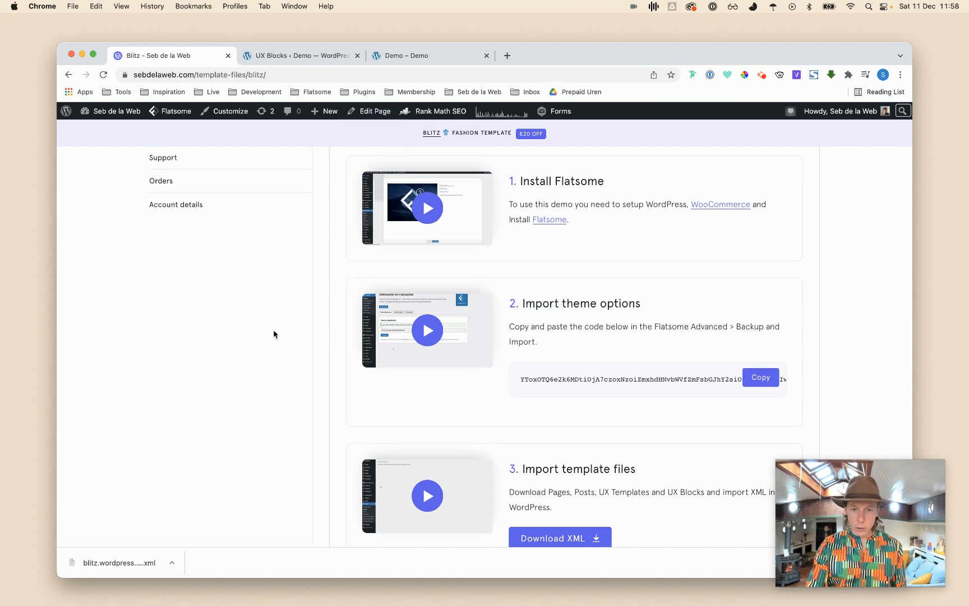
# Open sebdelaweb.com support and report a problem installing a template.
pyautogui.scroll(3)
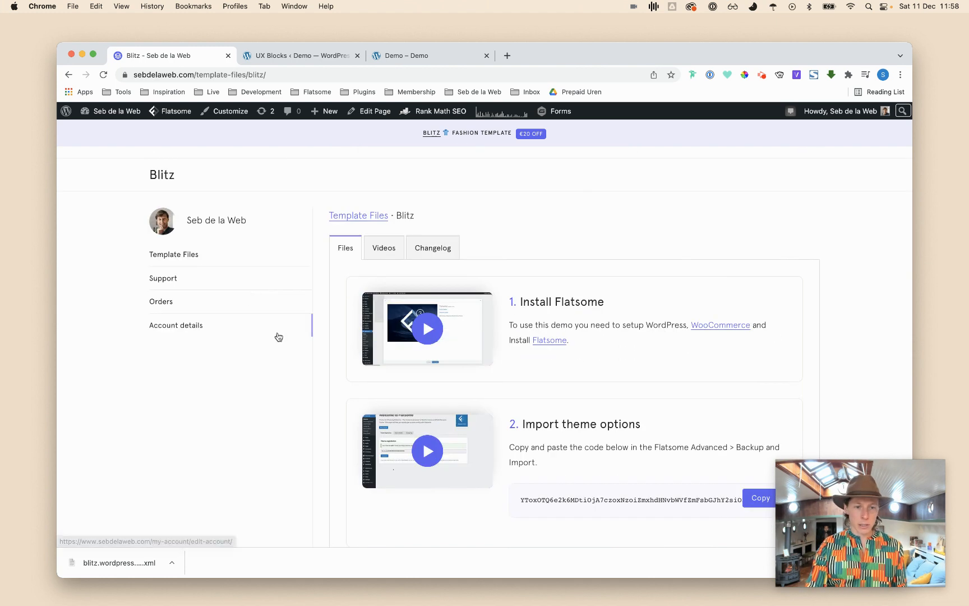
pyautogui.click(162, 278)
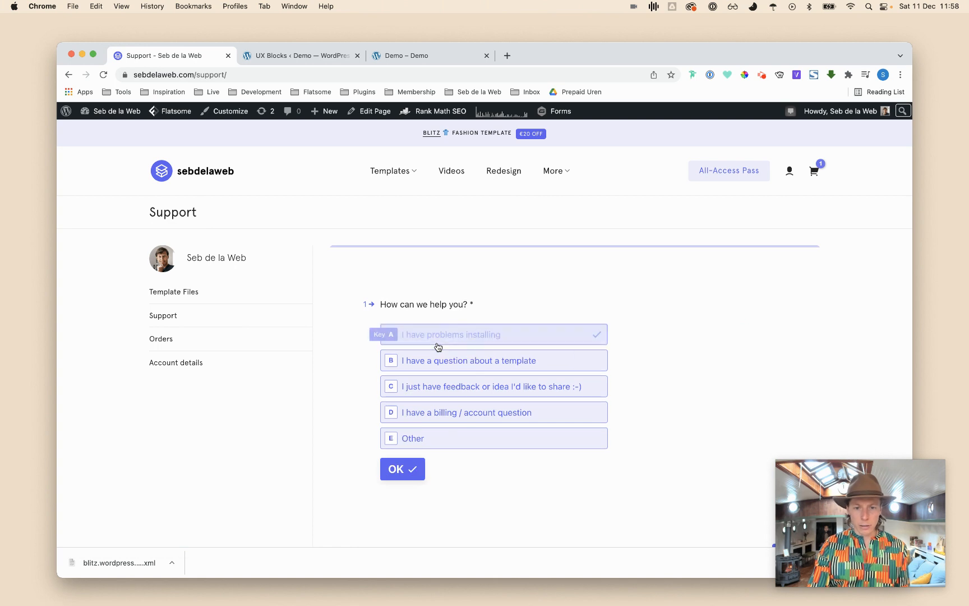
pyautogui.click(402, 469)
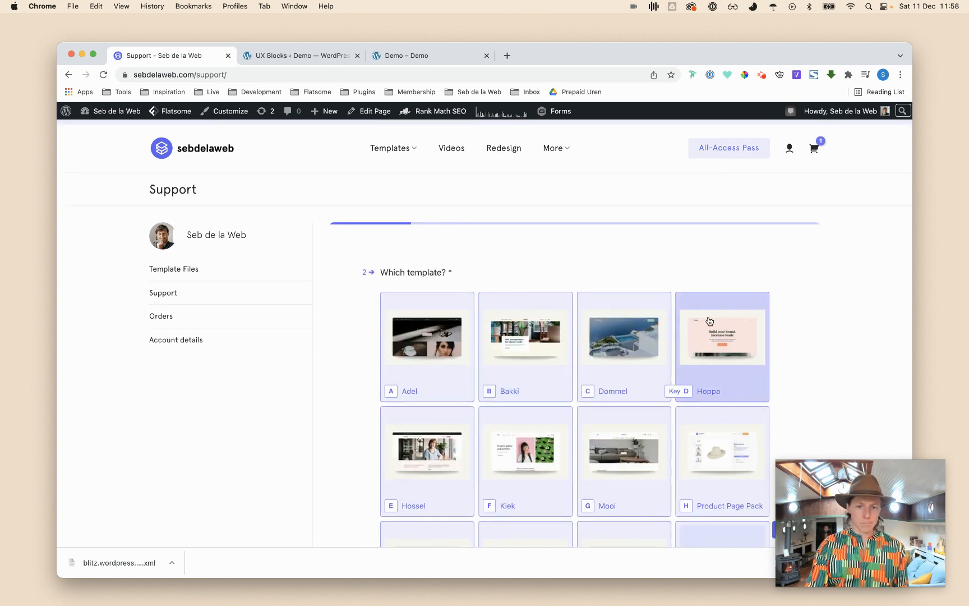